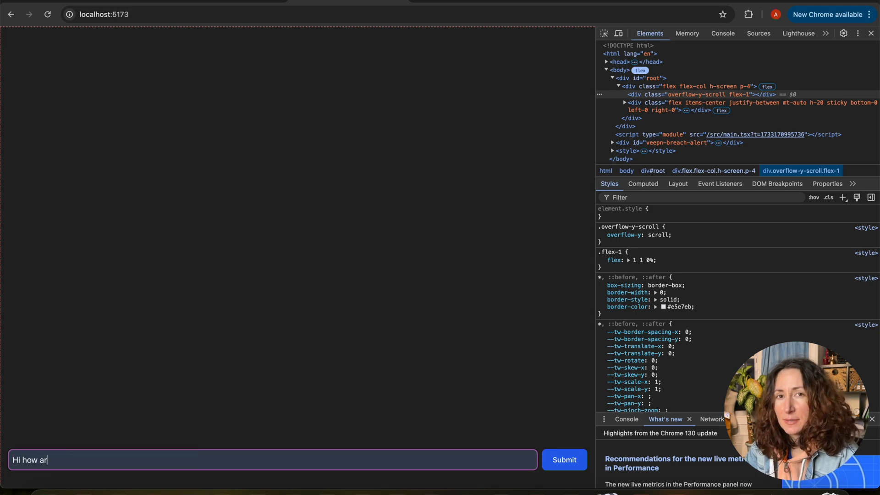
# Type 'Hi how are you?' into the localhost chat app's message box
pyautogui.write('e you?')
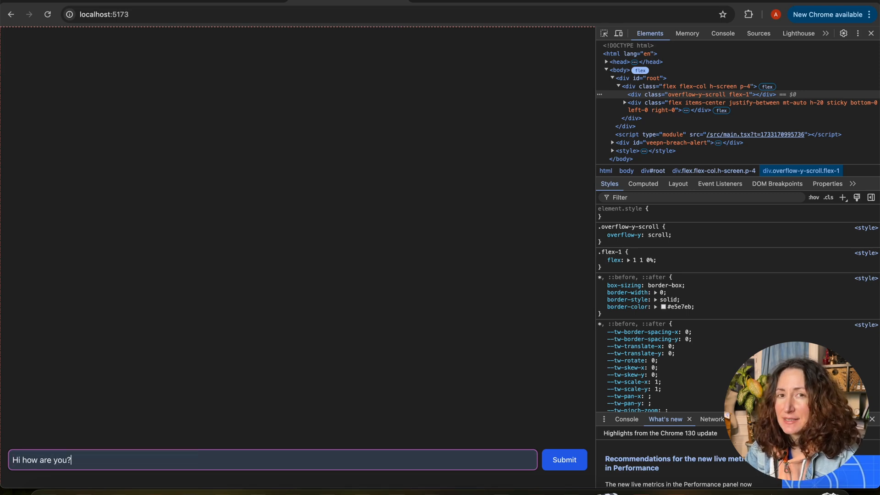
pyautogui.click(563, 459)
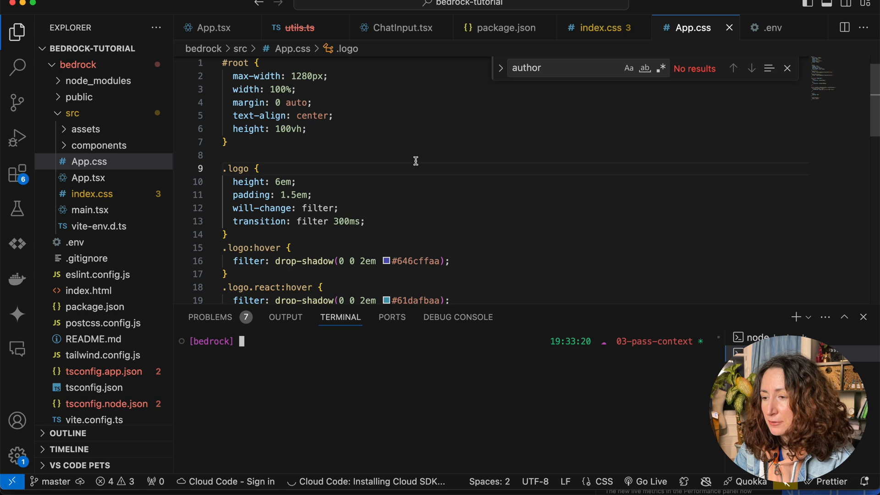
# Check the Claude 3 Haiku MODEL_ID currently set in App.tsx
pyautogui.click(213, 27)
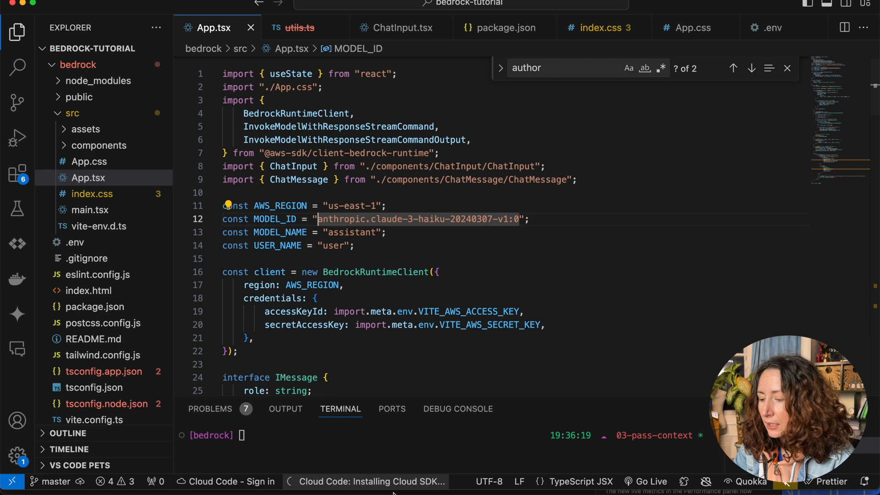
pyautogui.click(330, 2)
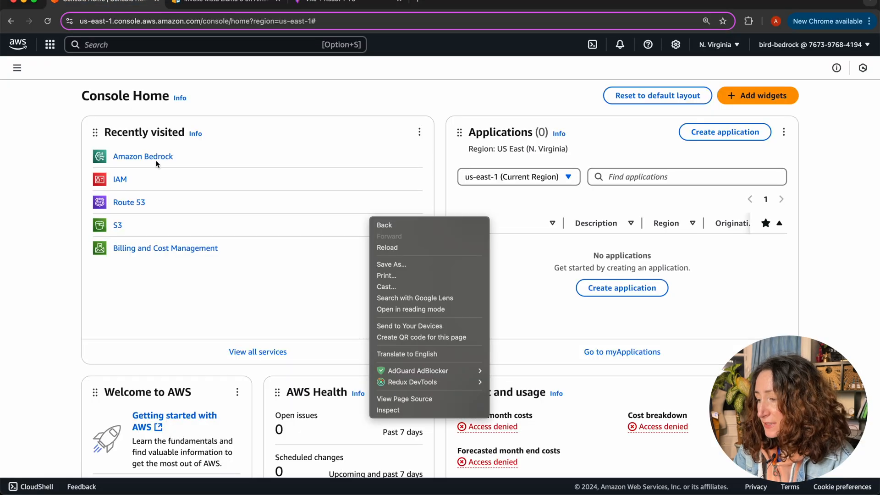
# Copy Llama 3 8B Instruct's model ID, meta.llama3-8b-instruct-v1:0, from Bedrock's base models
pyautogui.click(143, 156)
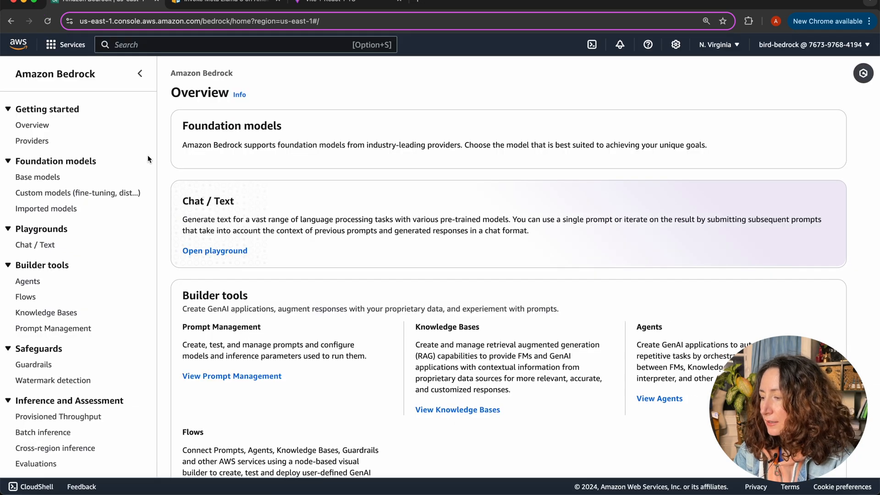
pyautogui.click(37, 177)
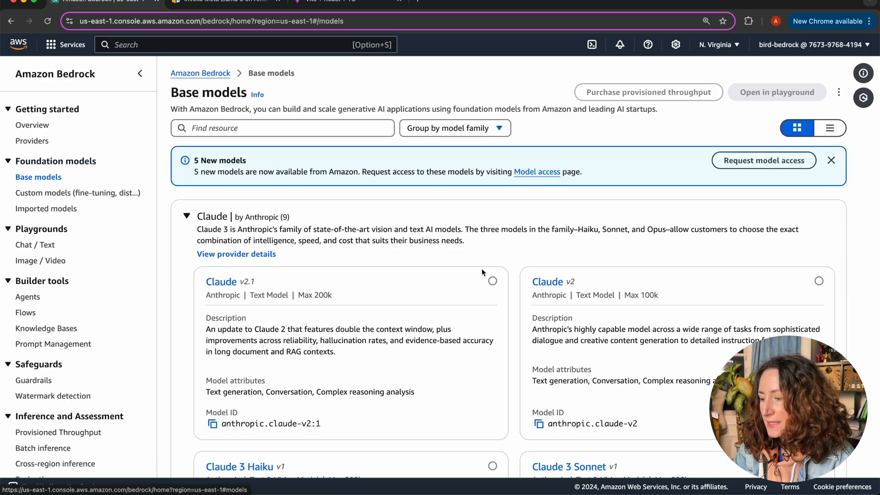
pyautogui.scroll(-3)
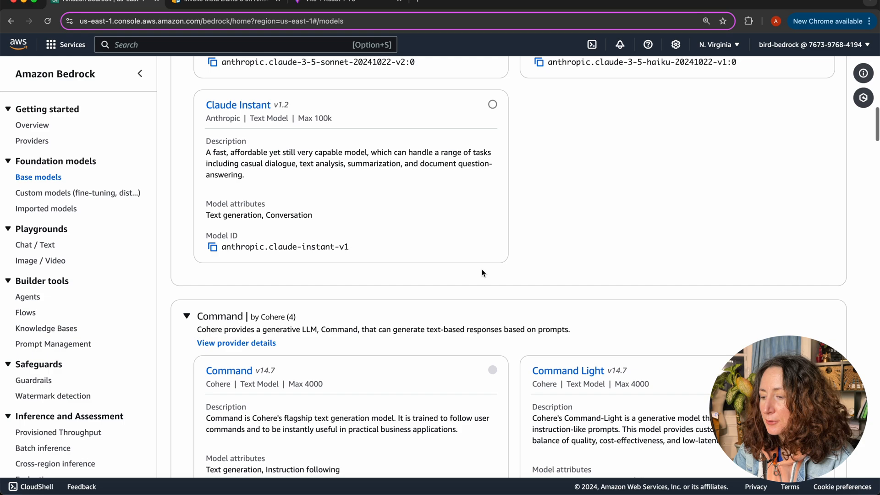
pyautogui.scroll(-3)
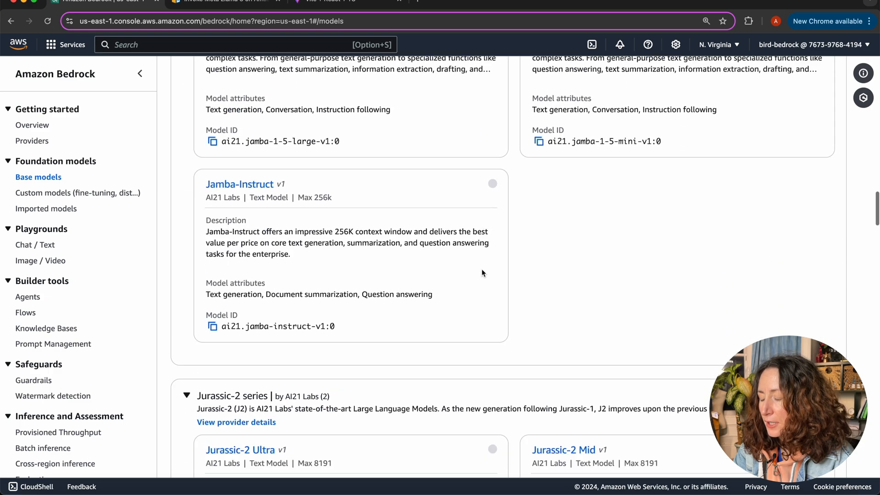
pyautogui.scroll(-3)
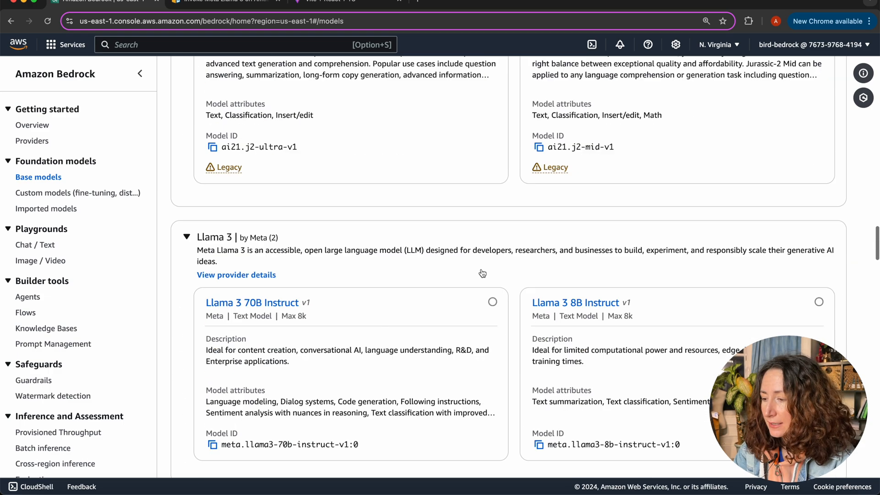
pyautogui.scroll(3)
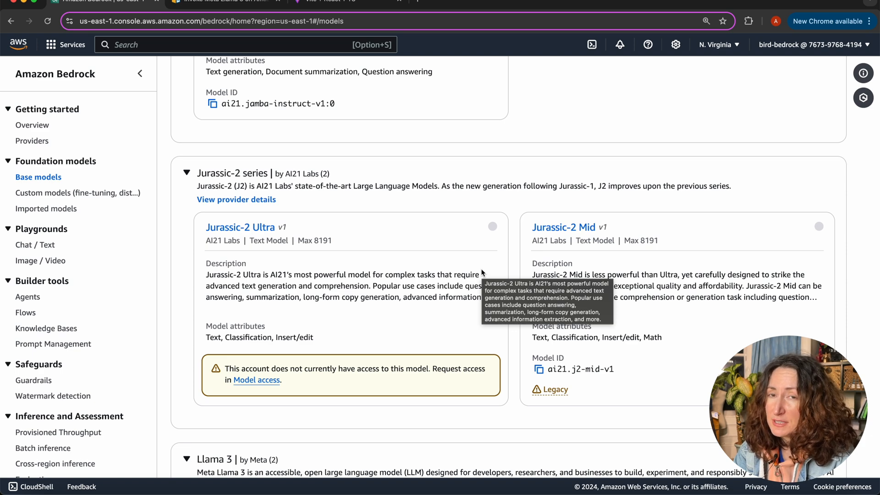
pyautogui.scroll(-3)
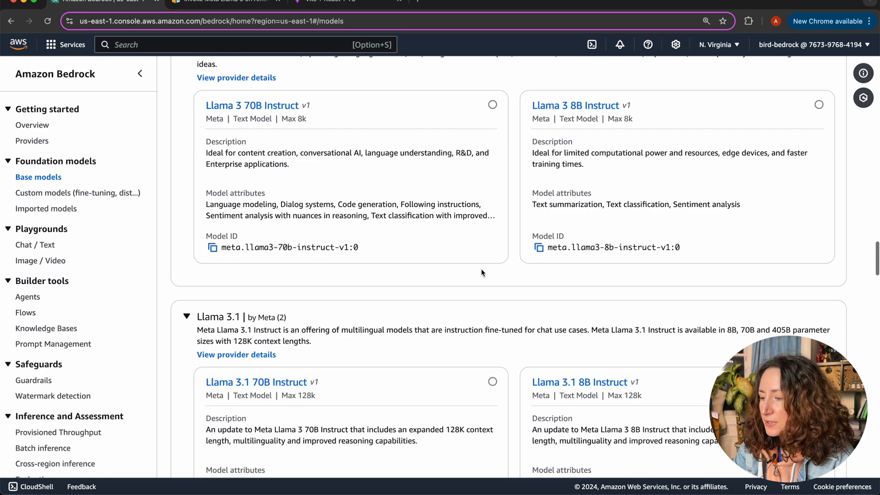
pyautogui.scroll(3)
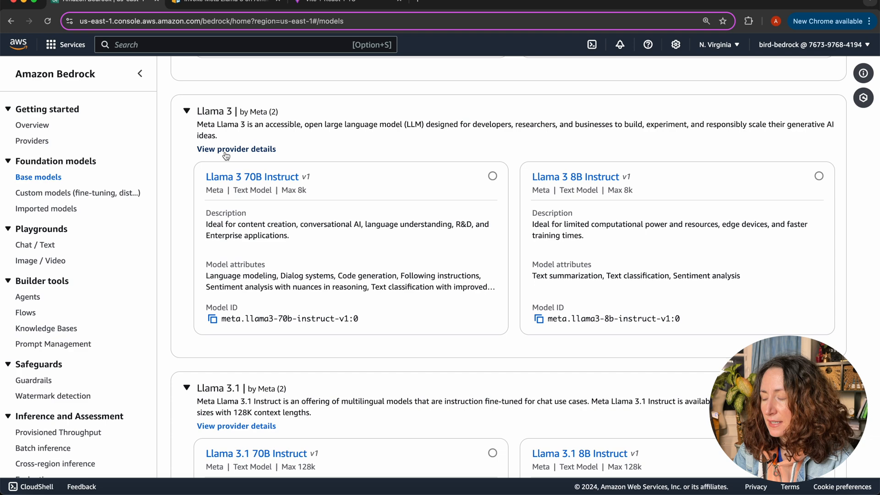
pyautogui.moveTo(268, 163)
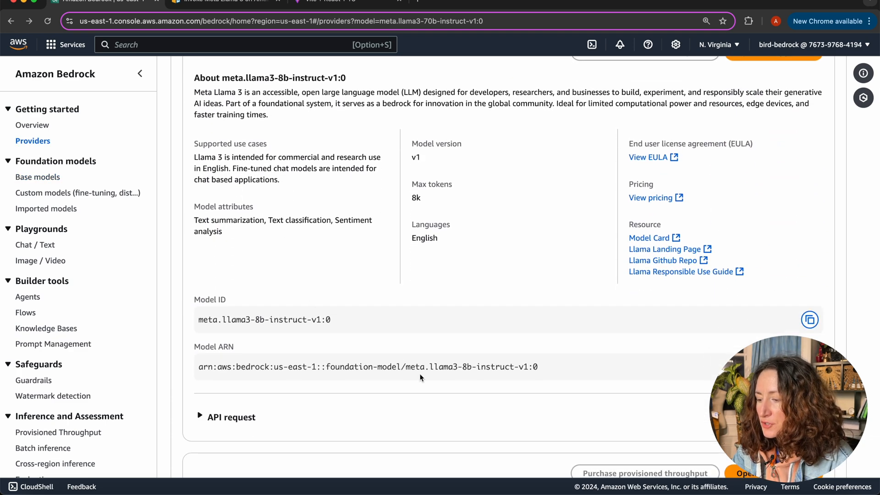
pyautogui.click(809, 319)
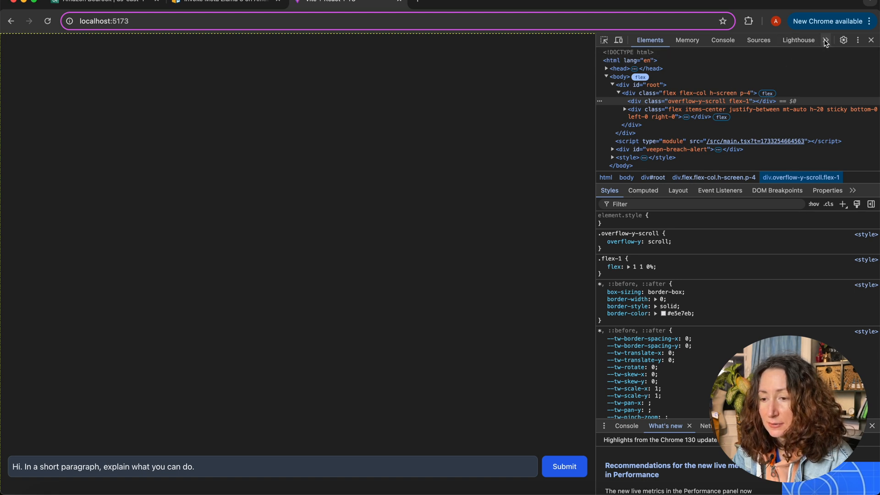
# Send the capabilities question with DevTools Network open and inspect the failed request's messages payload
pyautogui.click(795, 40)
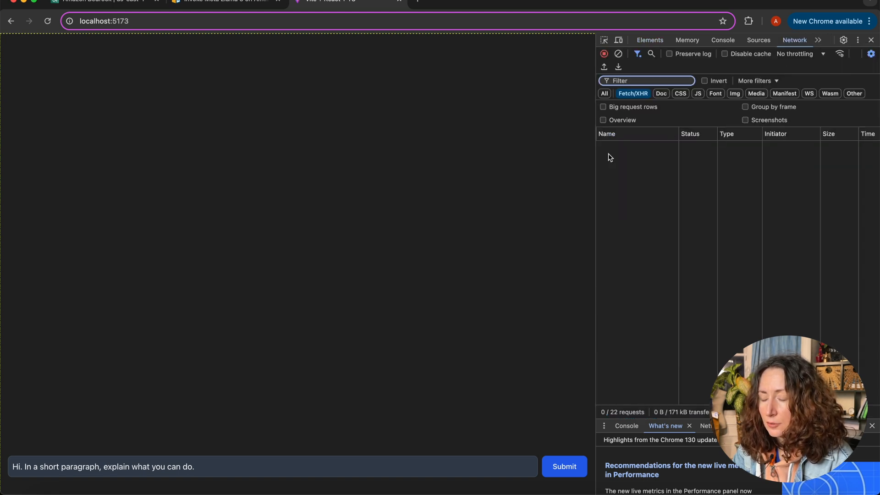
pyautogui.click(564, 466)
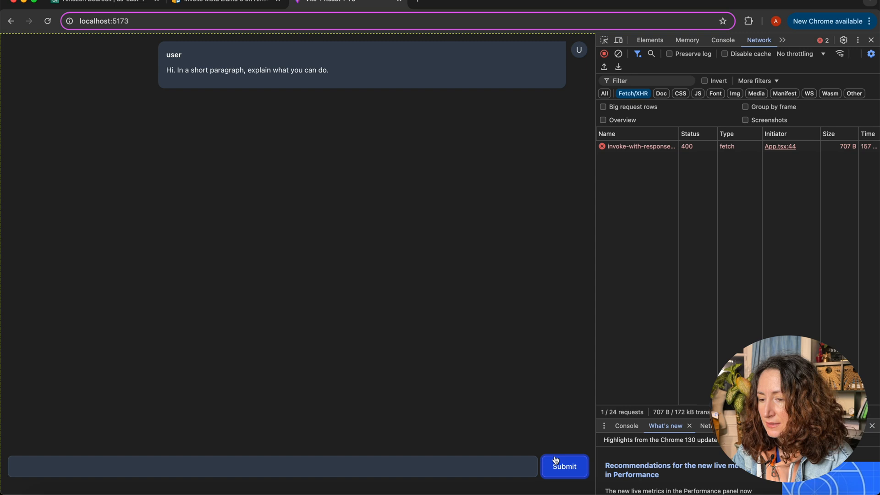
pyautogui.moveTo(658, 170)
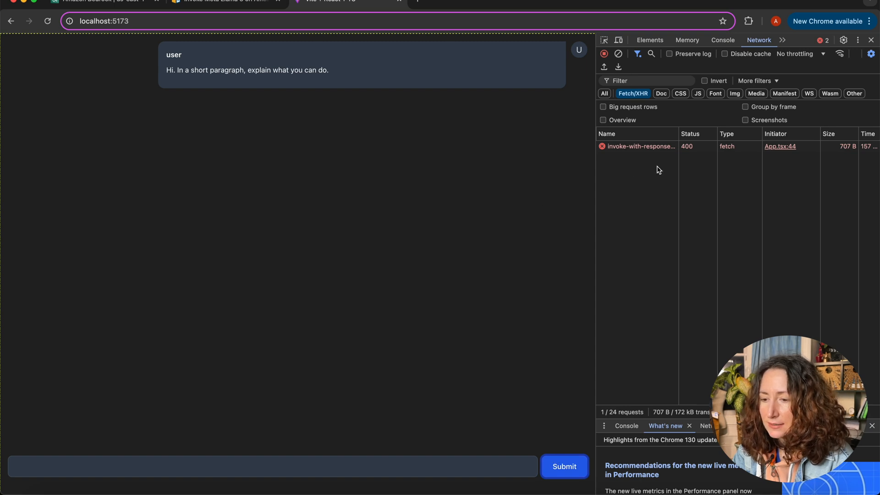
pyautogui.moveTo(693, 148)
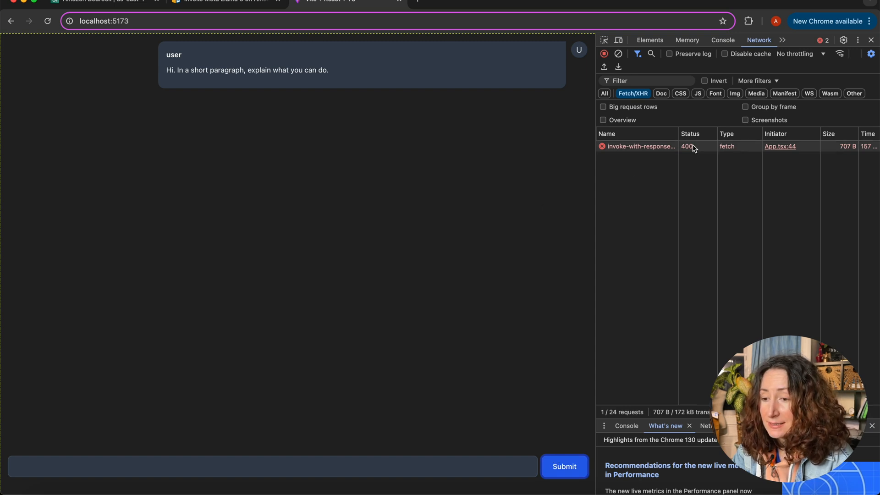
pyautogui.click(637, 146)
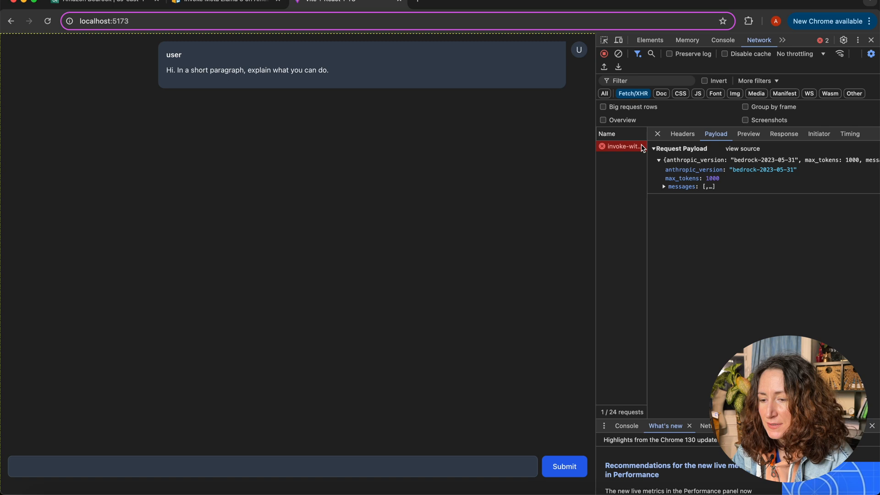
pyautogui.click(682, 187)
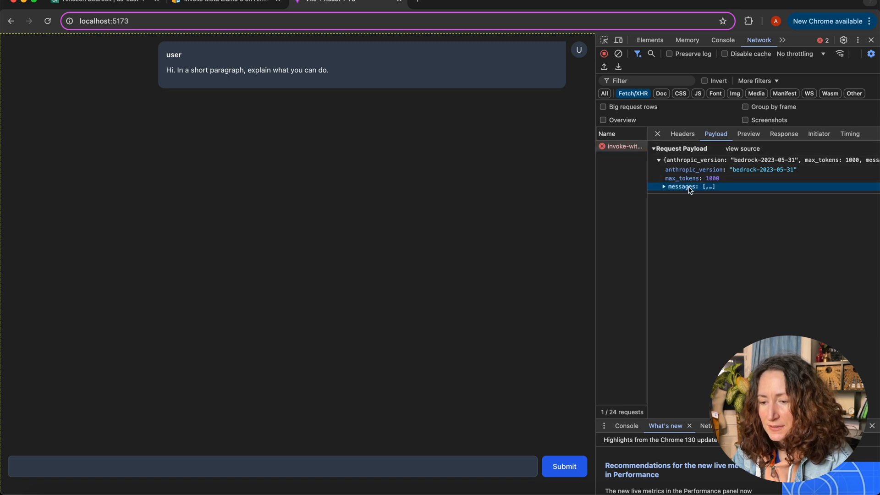
pyautogui.click(665, 186)
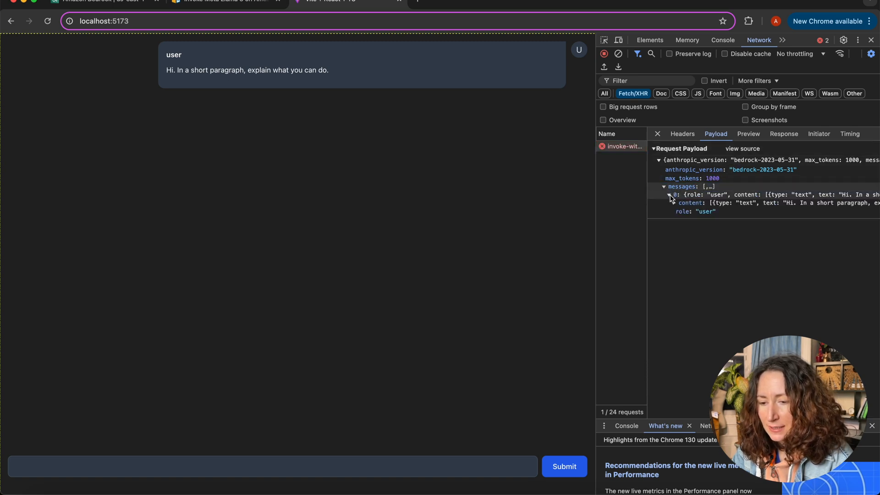
# Read the missing 'prompt' key error in the response preview and recheck the messages array
pyautogui.click(748, 134)
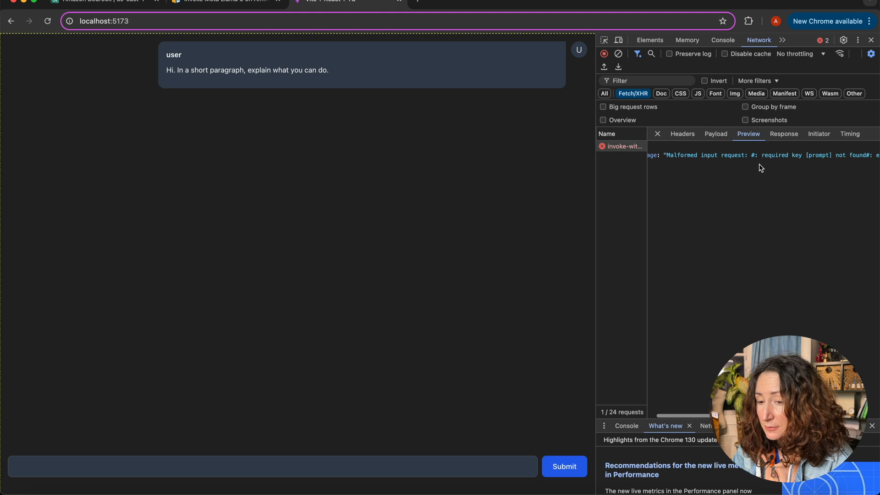
pyautogui.click(653, 147)
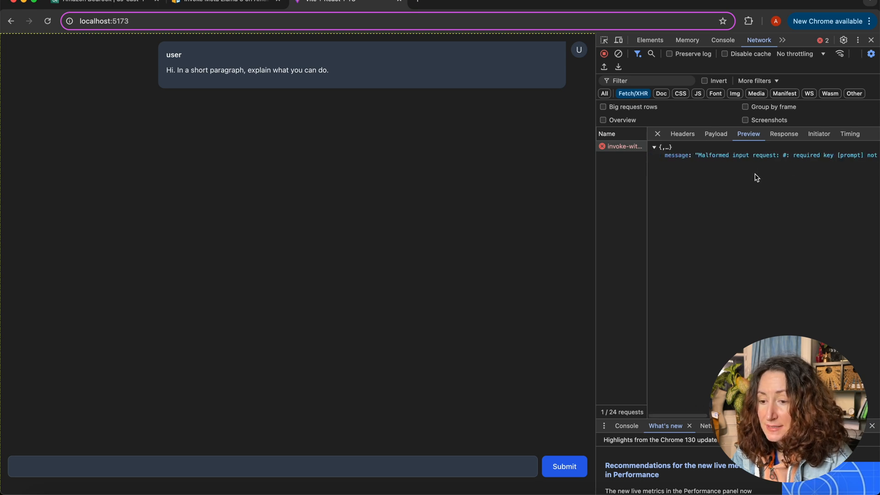
pyautogui.click(715, 134)
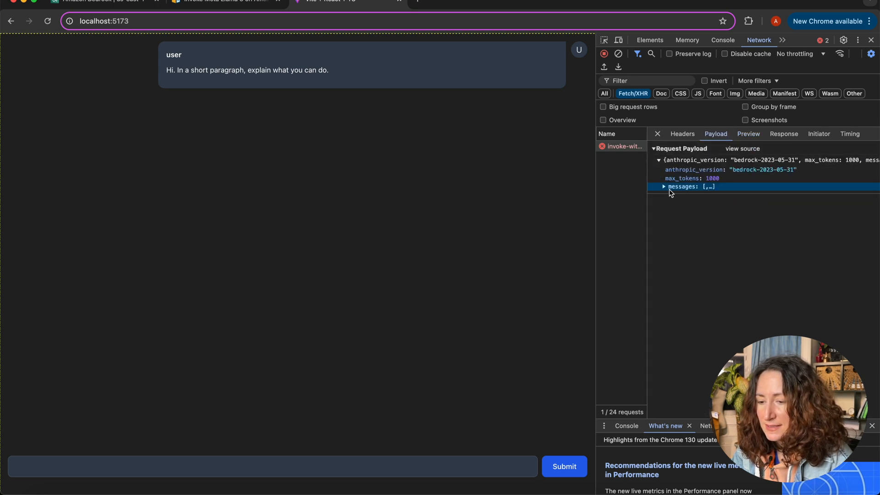
pyautogui.click(665, 187)
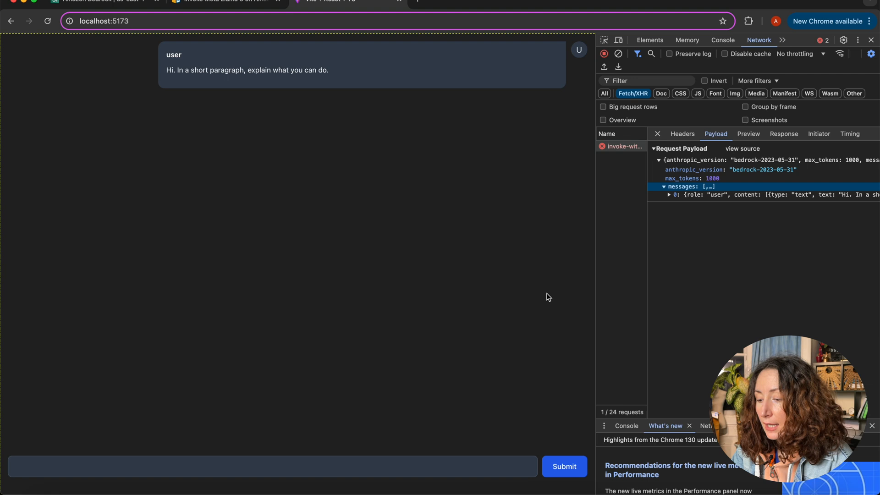
pyautogui.moveTo(238, 97)
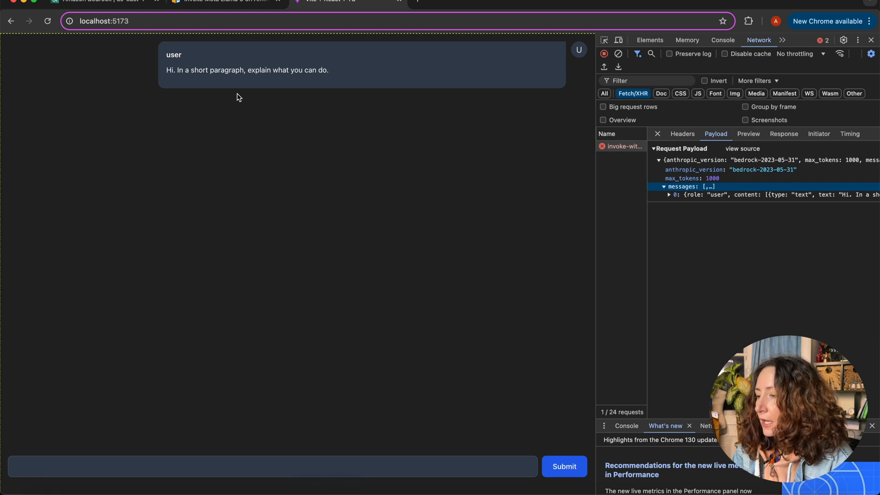
pyautogui.click(225, 1)
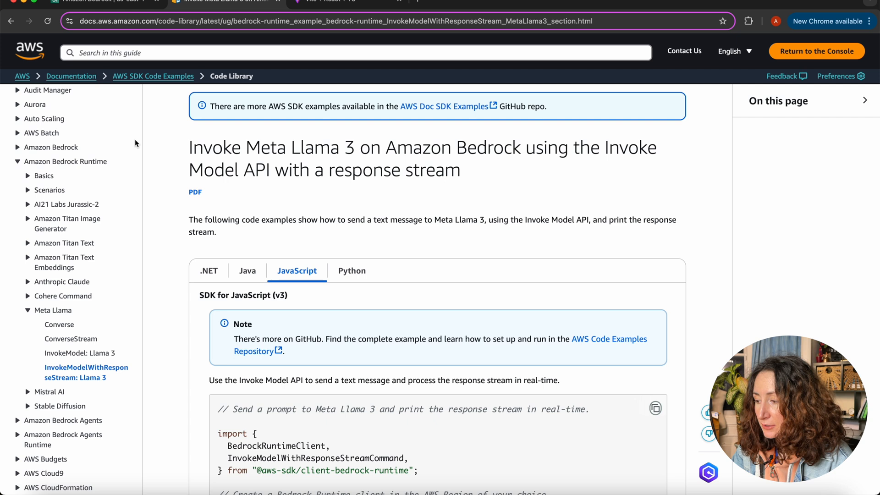
# Browse Anthropic Claude's InvokeModelWithResponseStream JavaScript example for comparison
pyautogui.scroll(-3)
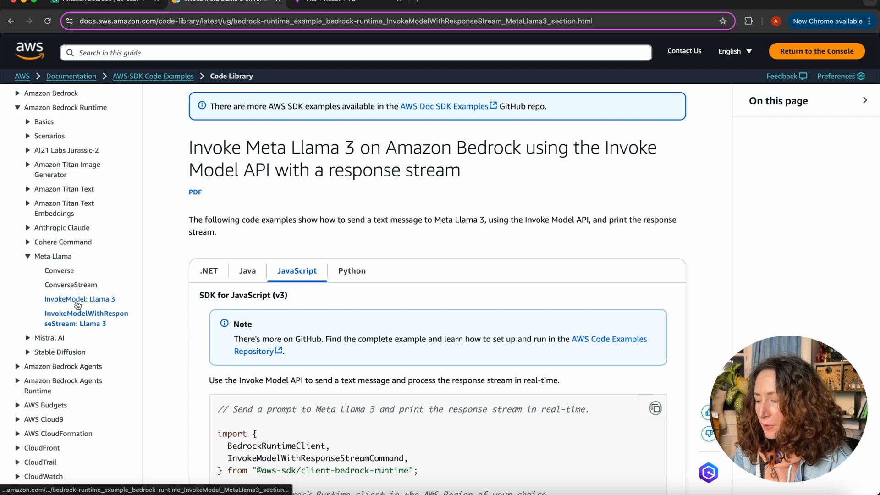
pyautogui.moveTo(85, 318)
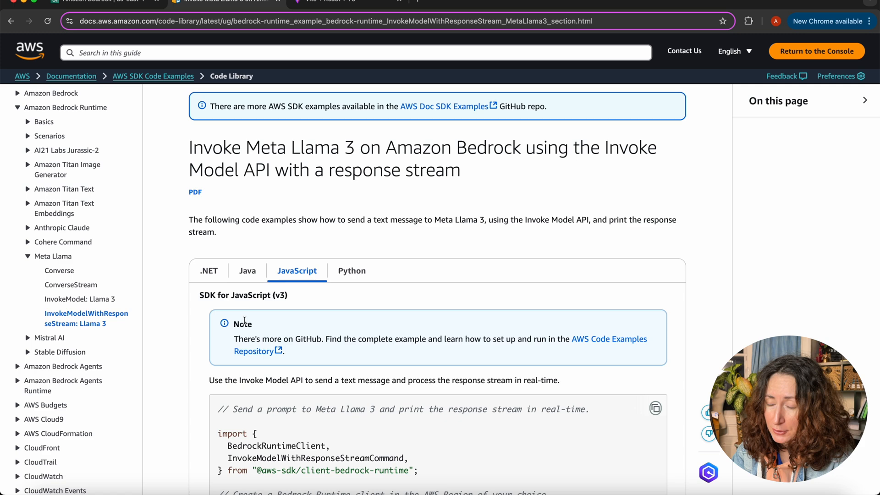
pyautogui.click(62, 227)
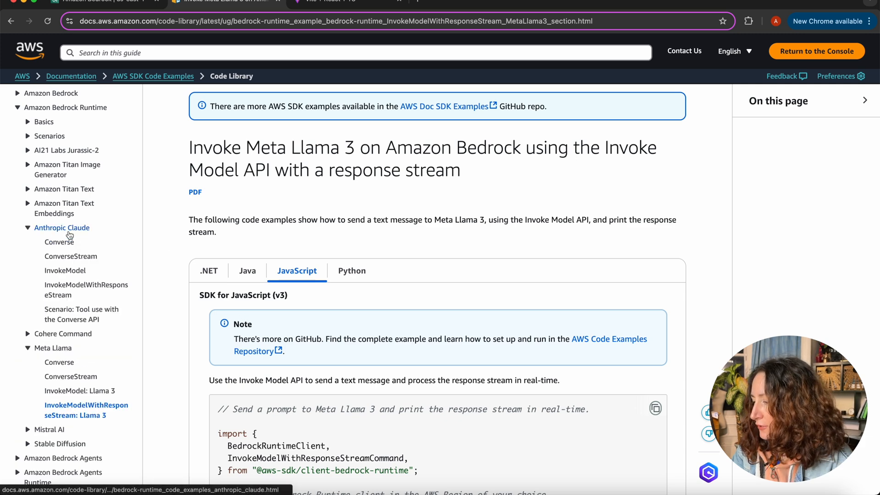
pyautogui.click(62, 227)
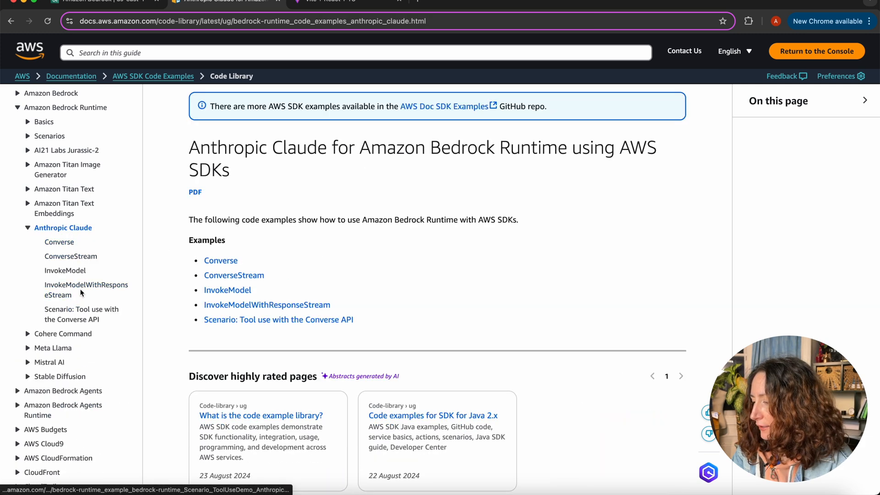
pyautogui.click(86, 290)
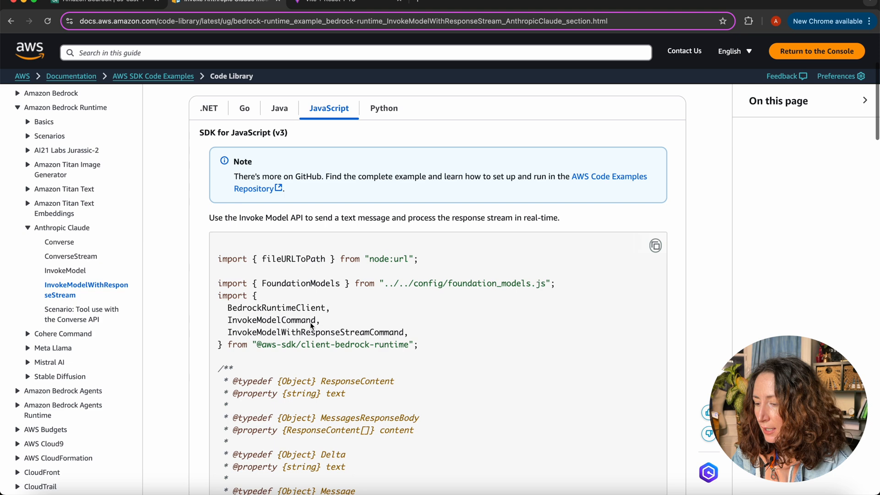
pyautogui.scroll(-3)
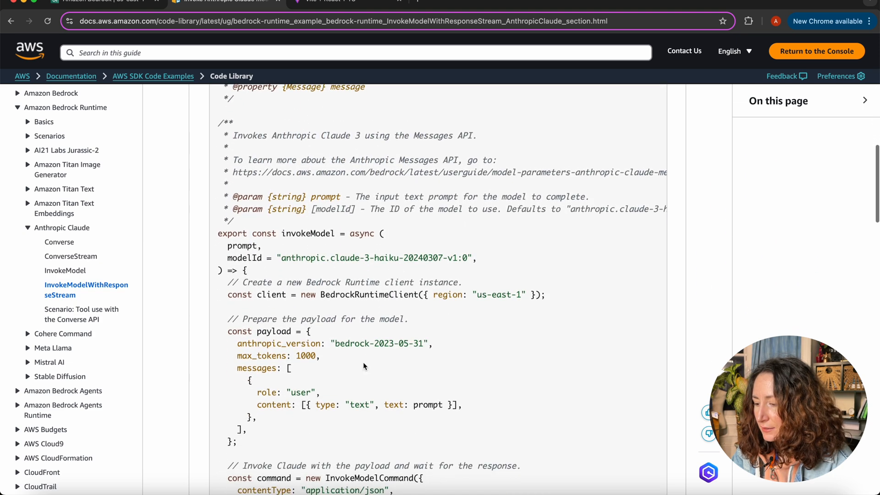
pyautogui.scroll(-3)
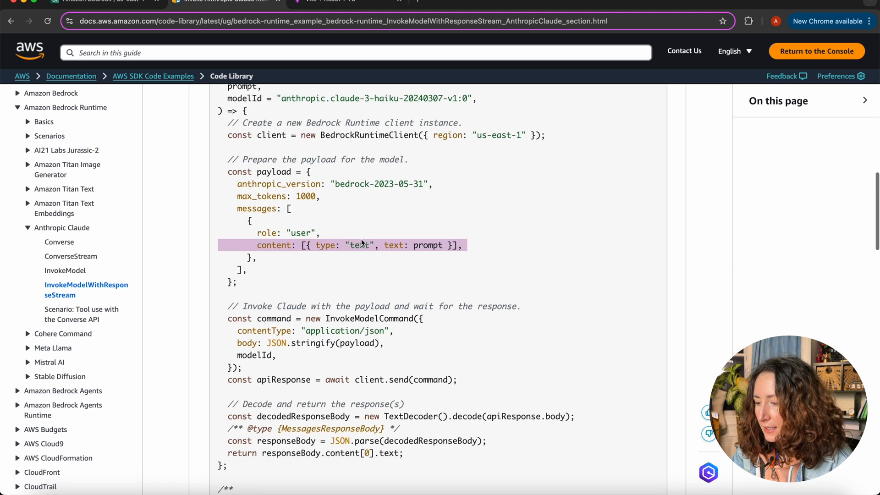
pyautogui.scroll(3)
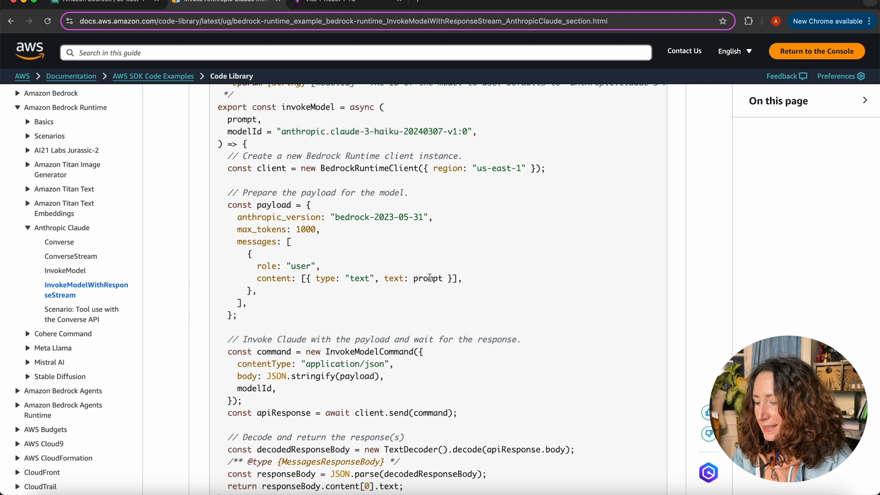
# Review Llama 3's prompt template and max_gen_len, temperature, top_p parameters
pyautogui.click(53, 347)
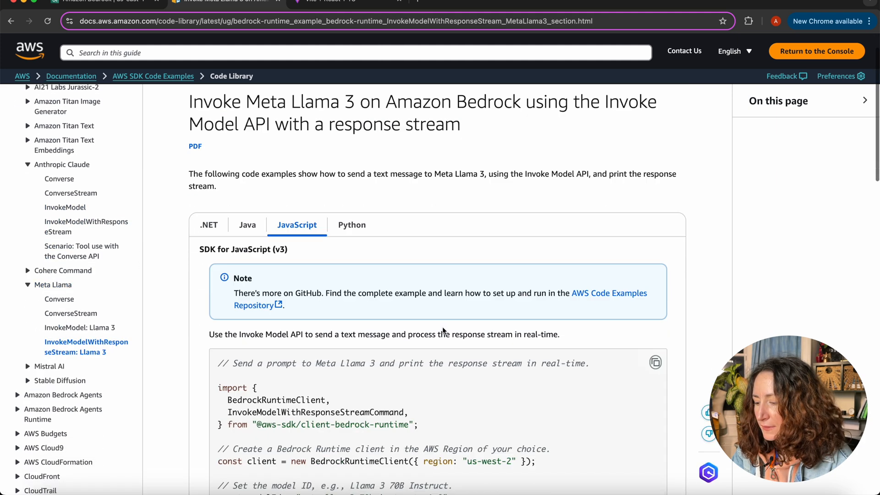
pyautogui.scroll(-3)
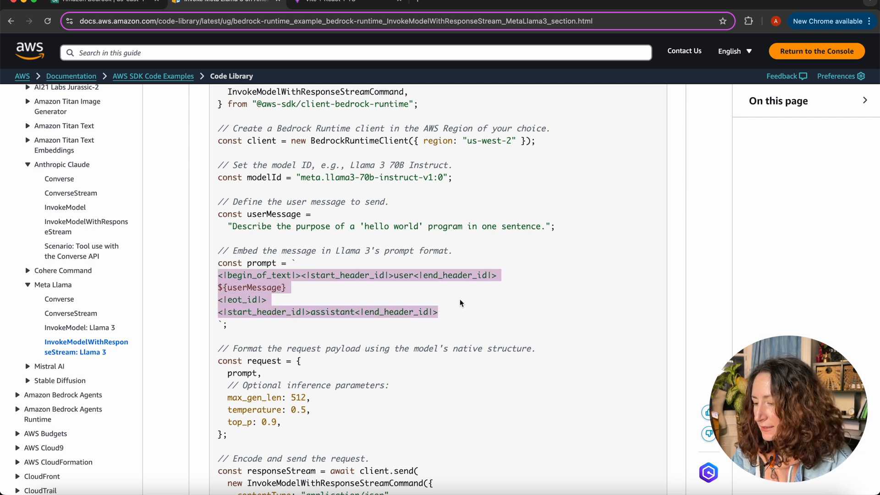
pyautogui.click(460, 303)
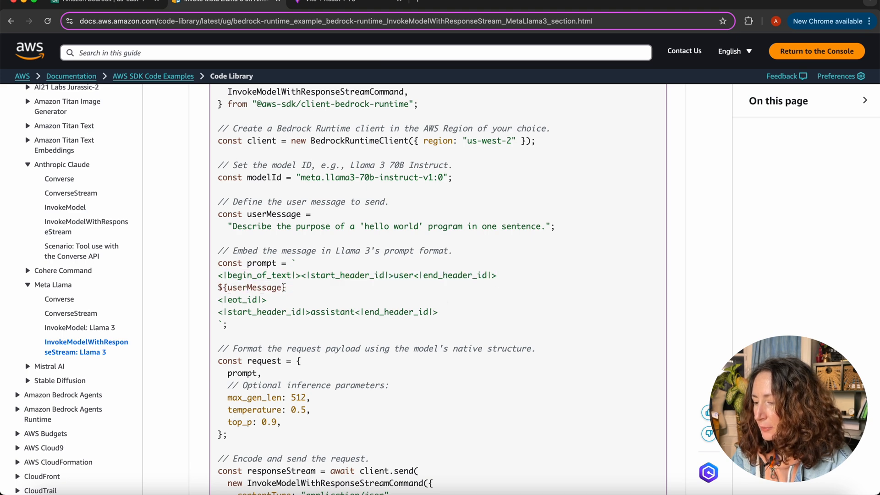
pyautogui.scroll(-3)
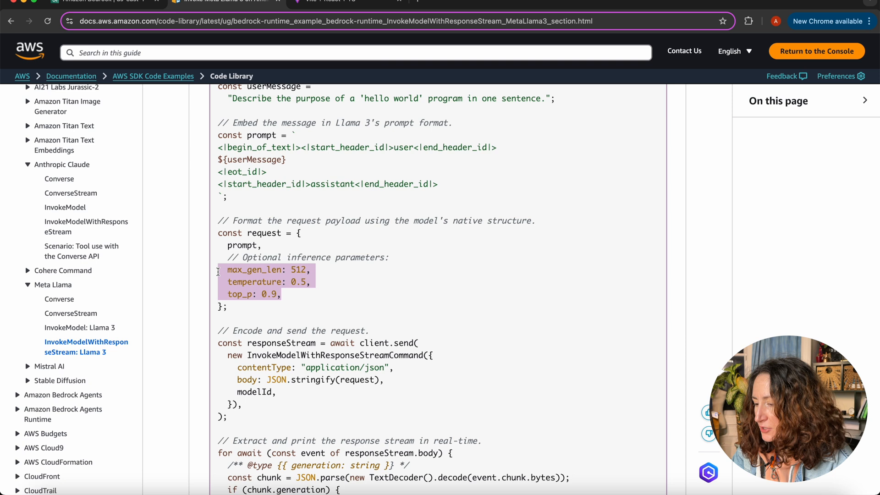
pyautogui.click(337, 270)
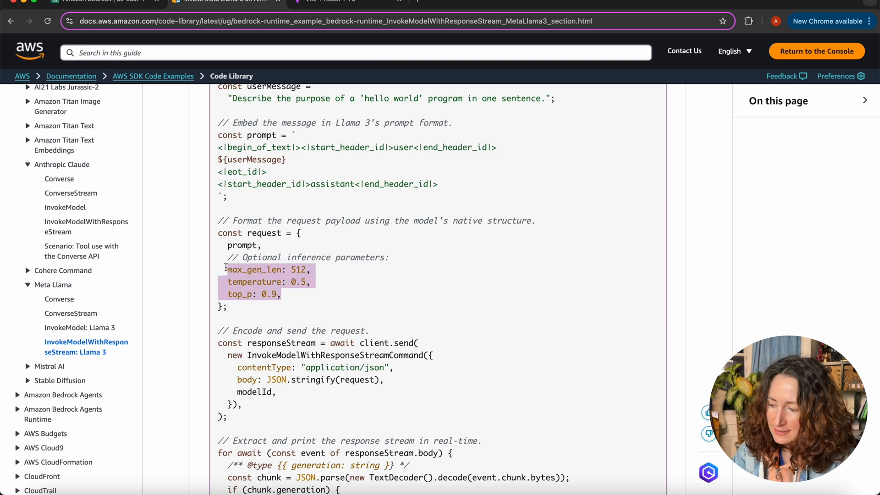
pyautogui.moveTo(317, 302)
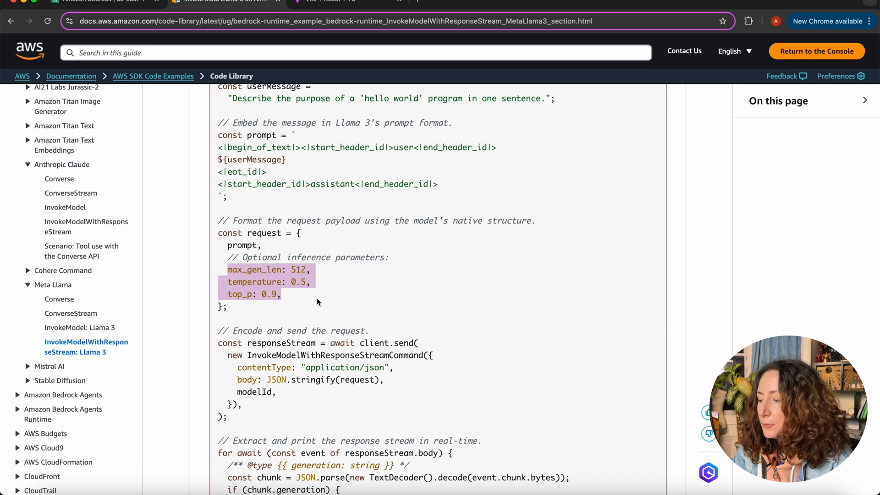
pyautogui.click(407, 307)
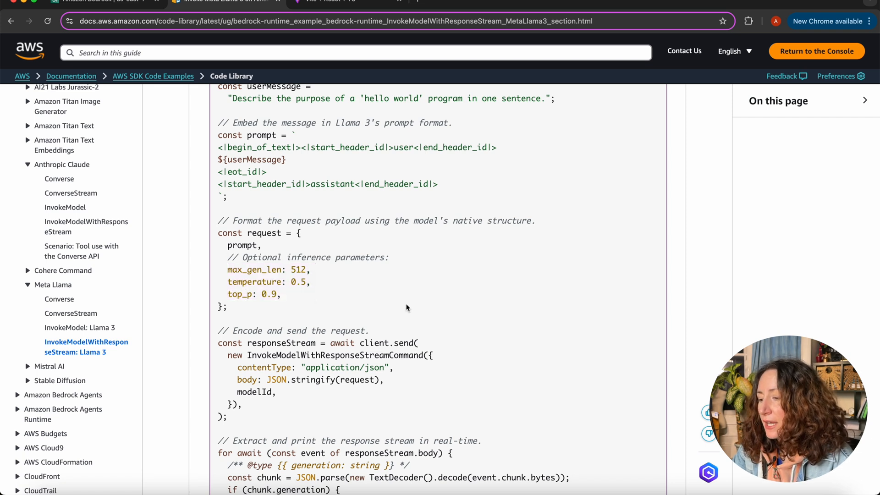
pyautogui.moveTo(408, 379)
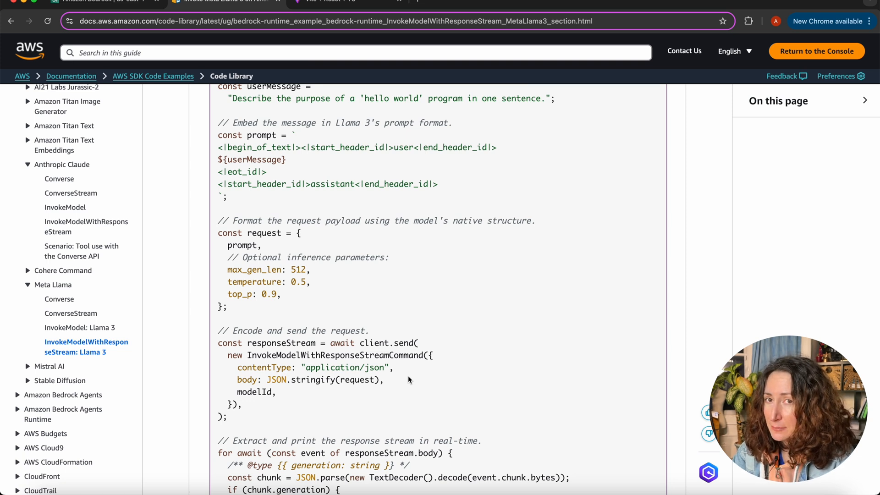
pyautogui.moveTo(433, 384)
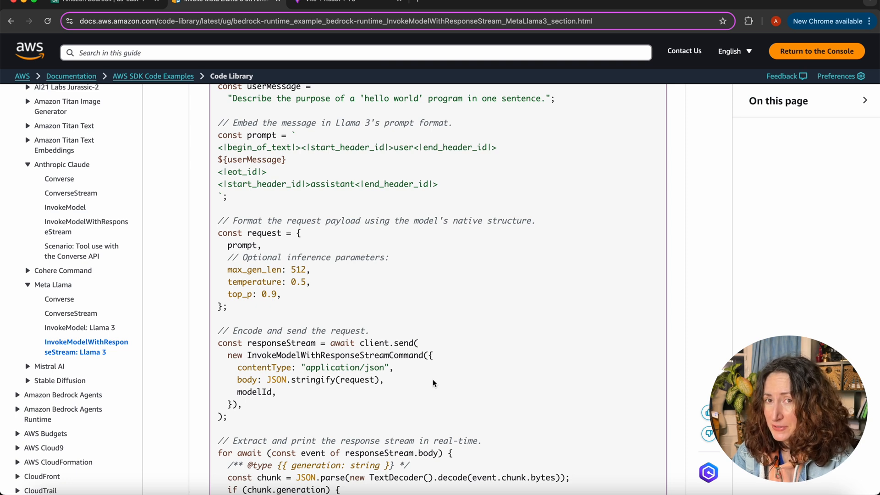
pyautogui.moveTo(56, 281)
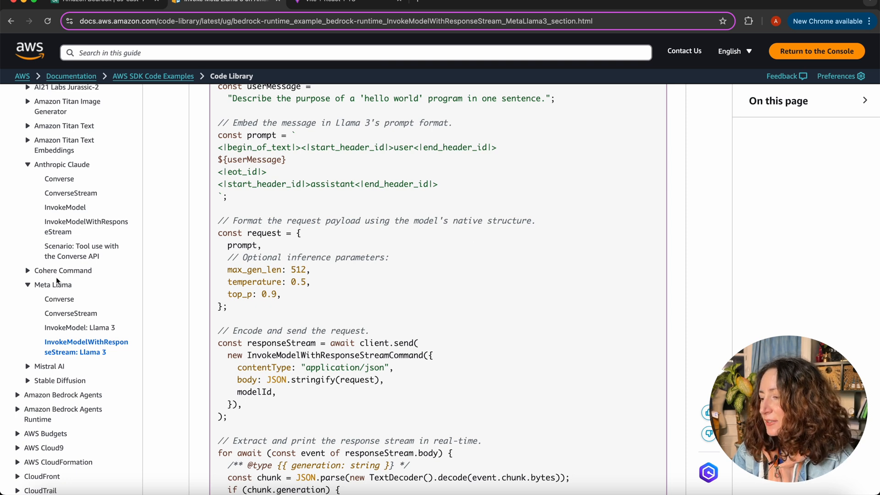
pyautogui.moveTo(60, 299)
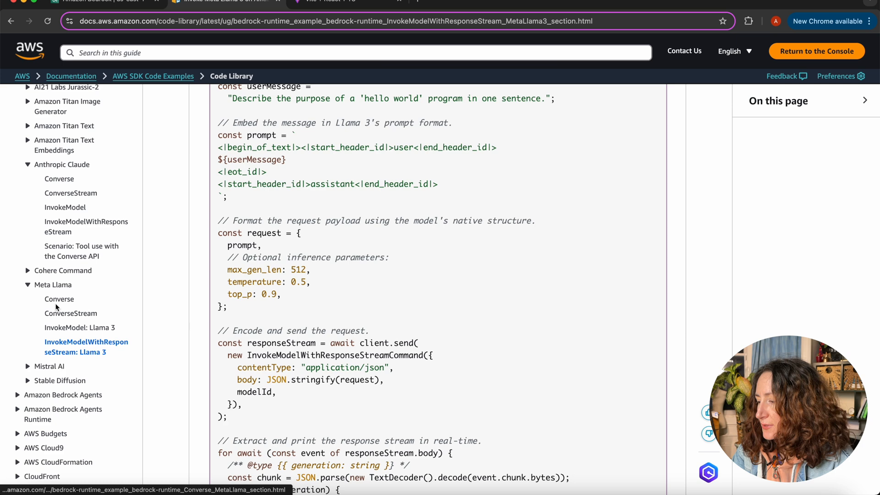
# Open Meta Llama's Converse and ConverseStream examples and scroll through the code
pyautogui.click(59, 299)
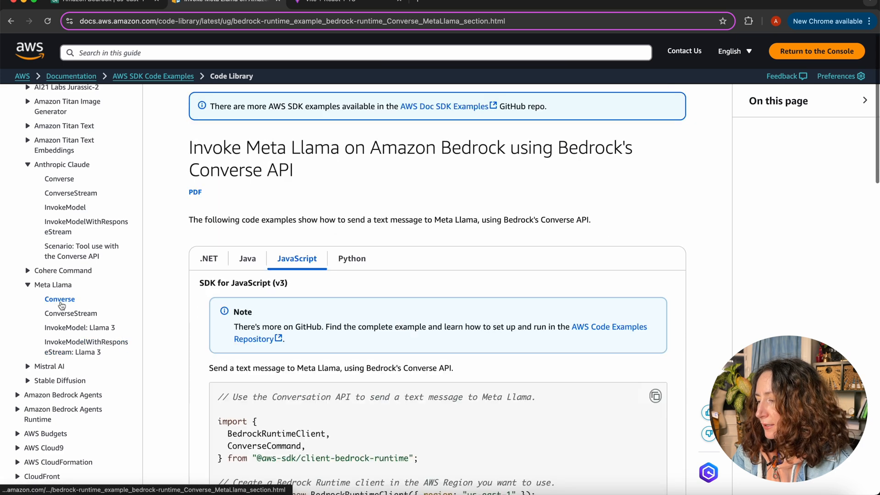
pyautogui.click(70, 313)
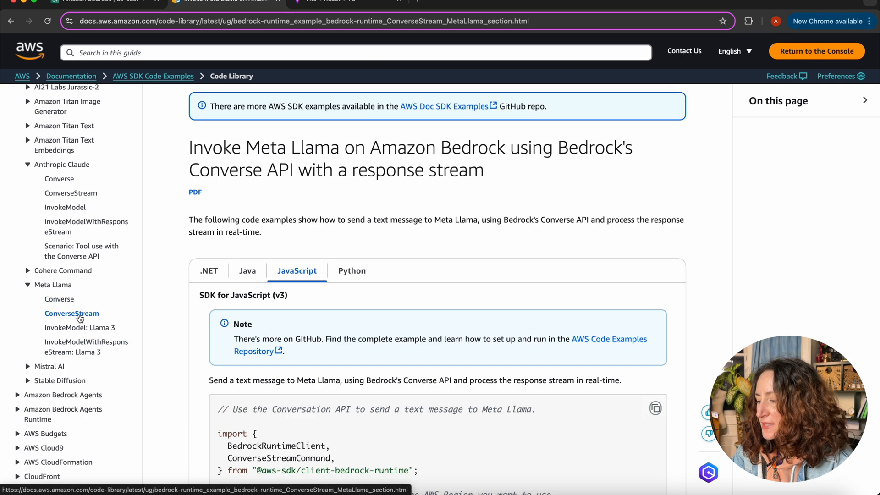
pyautogui.scroll(-3)
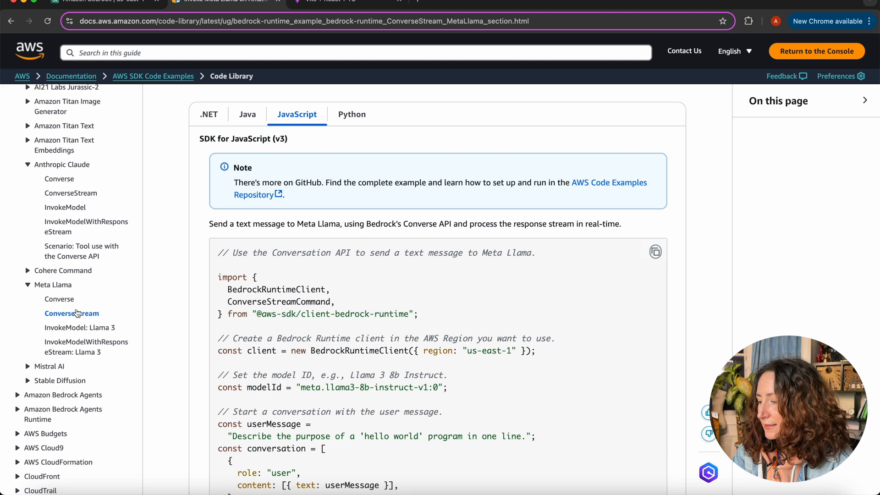
pyautogui.scroll(-3)
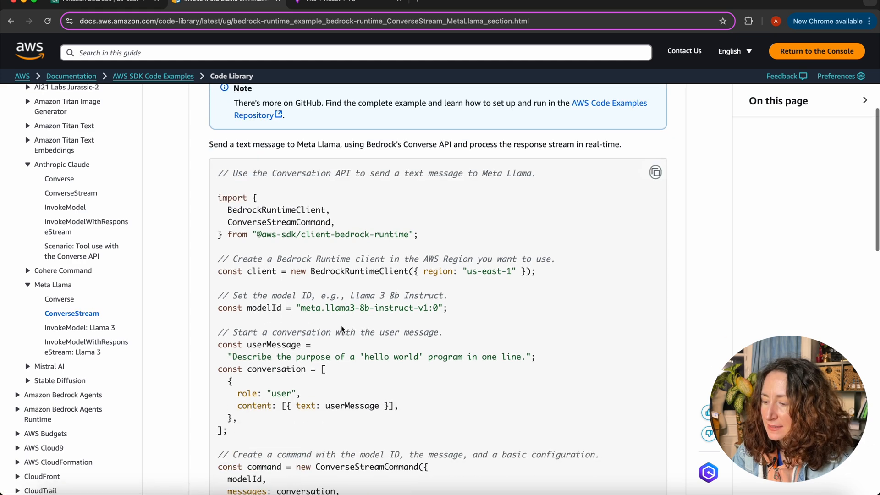
pyautogui.scroll(-3)
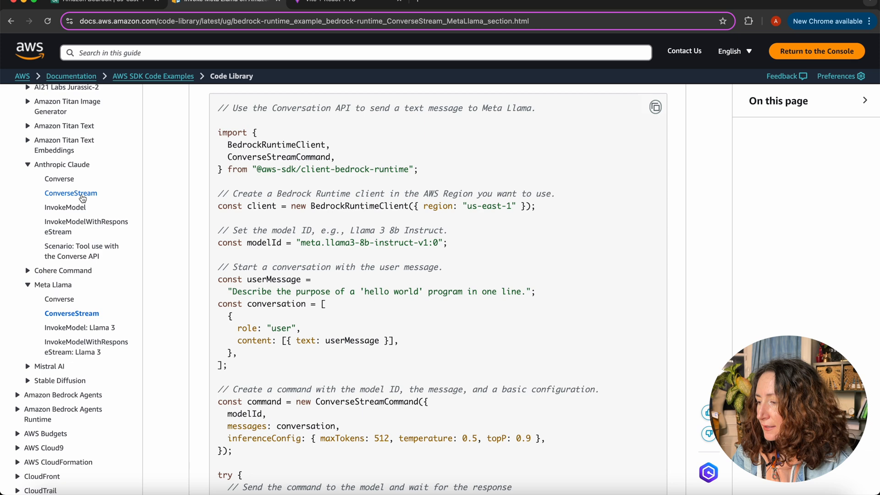
# Compare Claude's ConverseStream example, then return to Meta Llama's JavaScript ConverseStream code
pyautogui.click(71, 192)
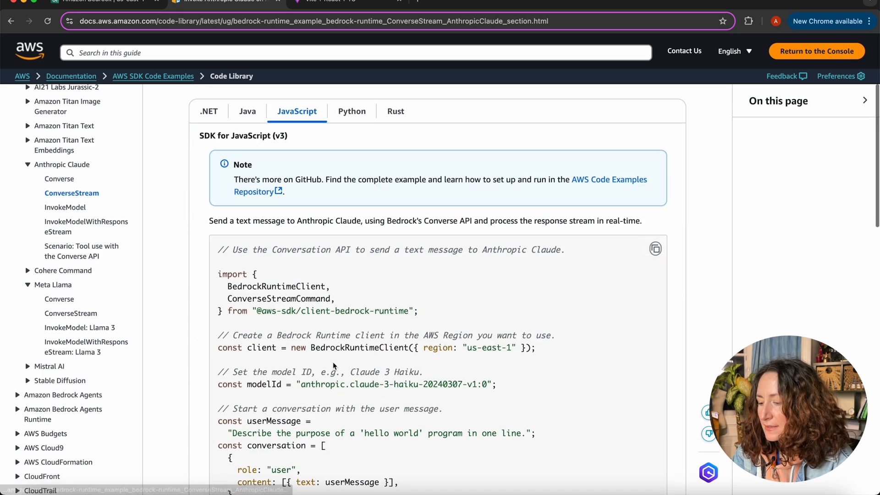
pyautogui.scroll(-3)
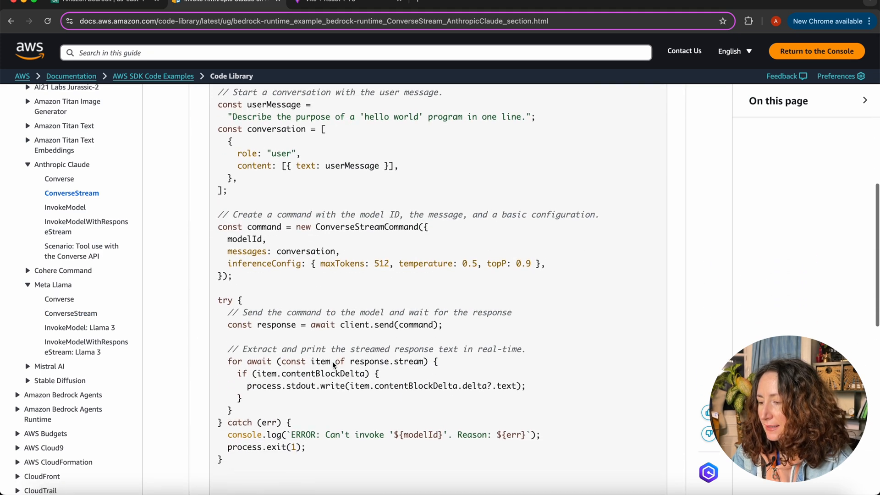
pyautogui.scroll(3)
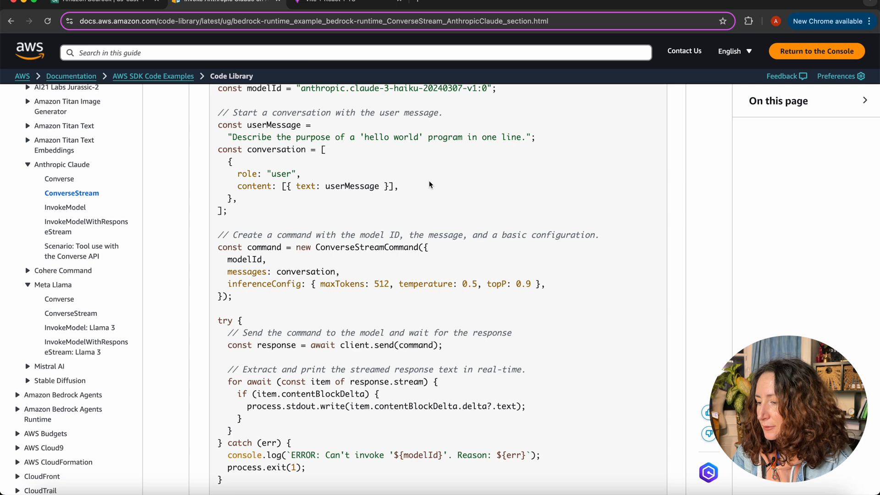
pyautogui.scroll(-3)
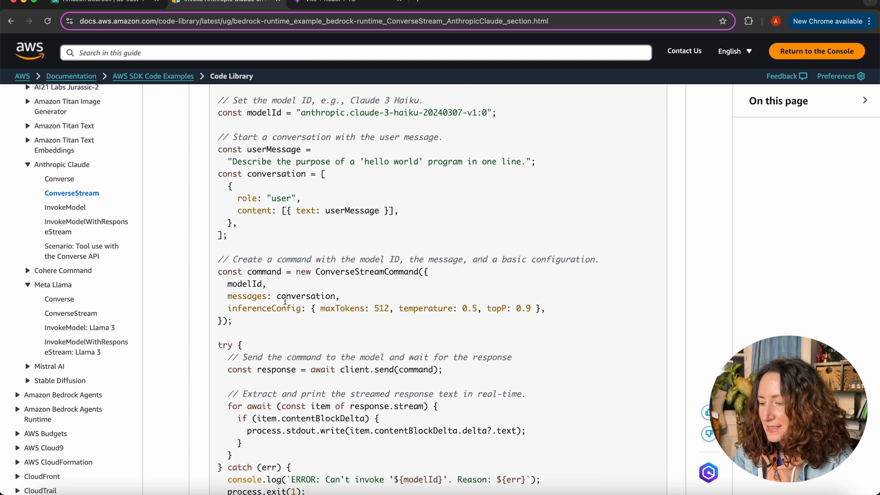
pyautogui.moveTo(115, 326)
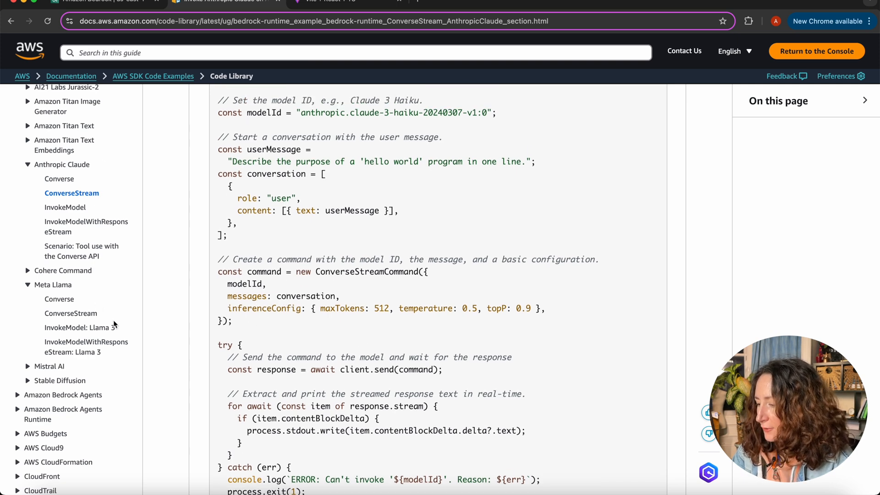
pyautogui.click(71, 313)
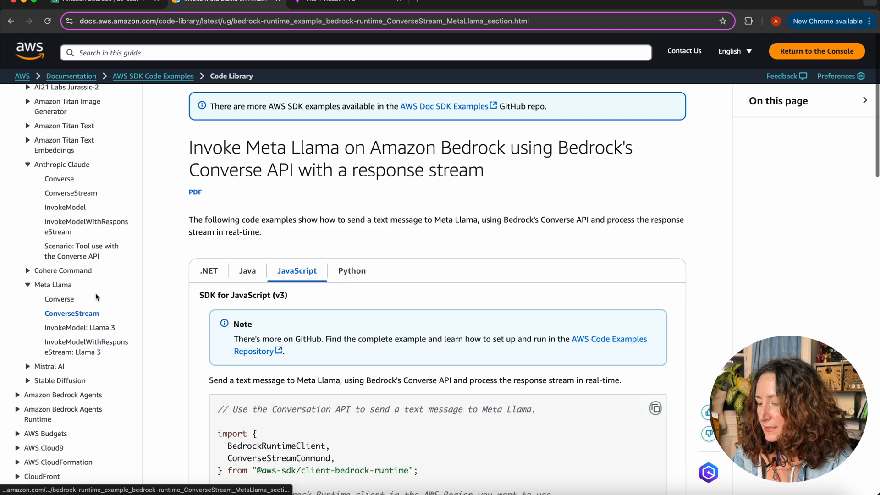
pyautogui.scroll(-3)
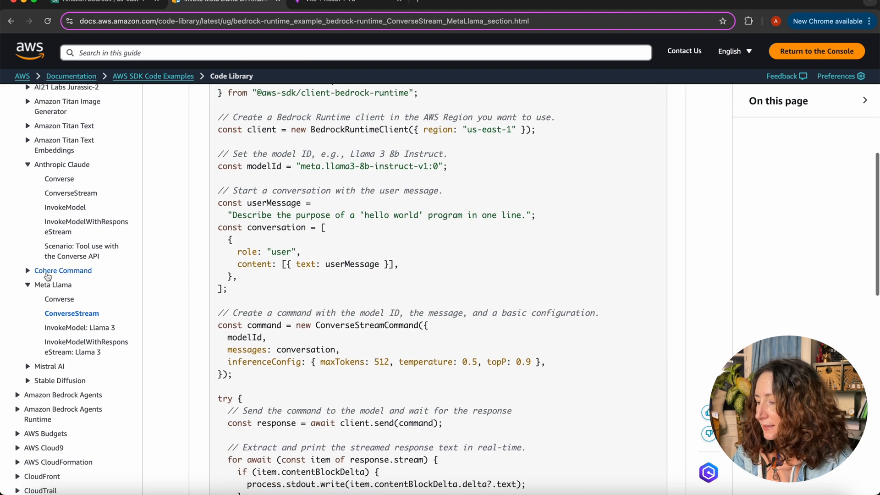
# Open Titan Text's Converse example and inspect its model ID, amazon.titan-text-premier-v1:0
pyautogui.click(65, 126)
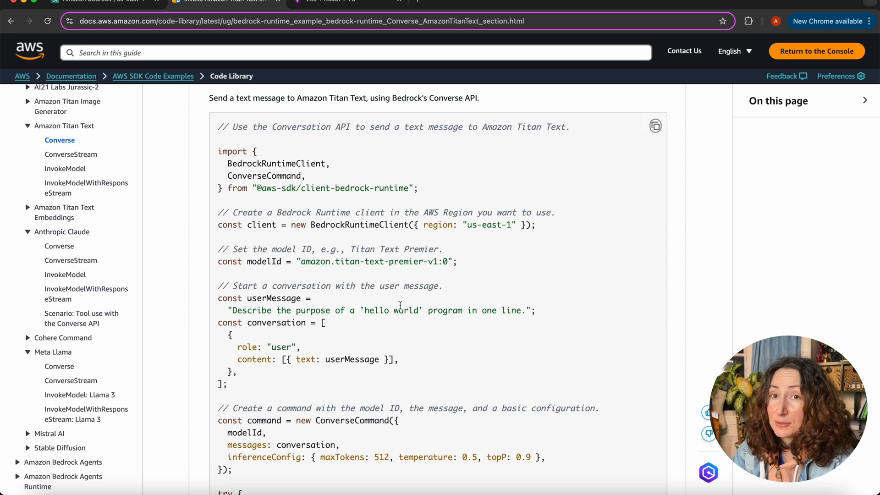
pyautogui.moveTo(415, 261)
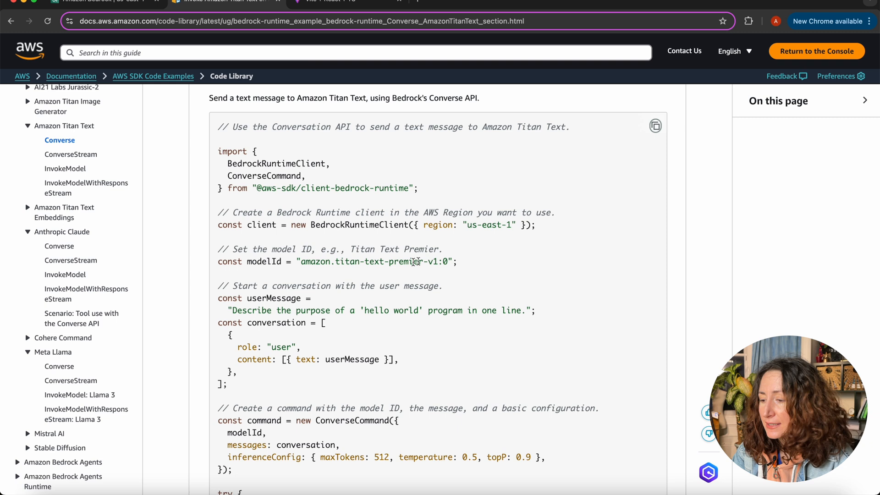
pyautogui.doubleClick(376, 262)
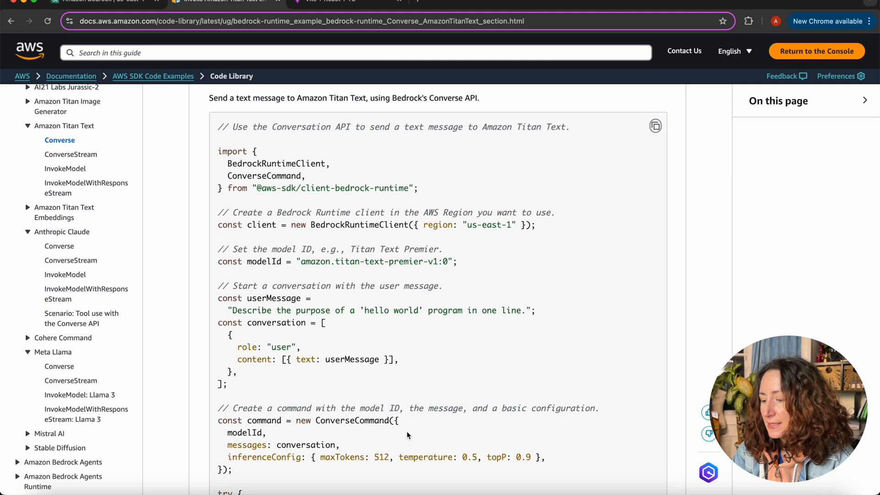
pyautogui.moveTo(85, 293)
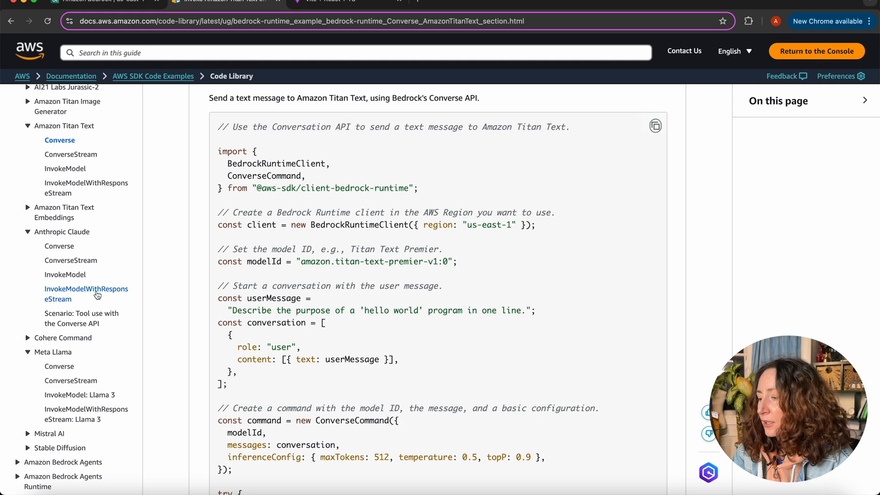
pyautogui.moveTo(274, 317)
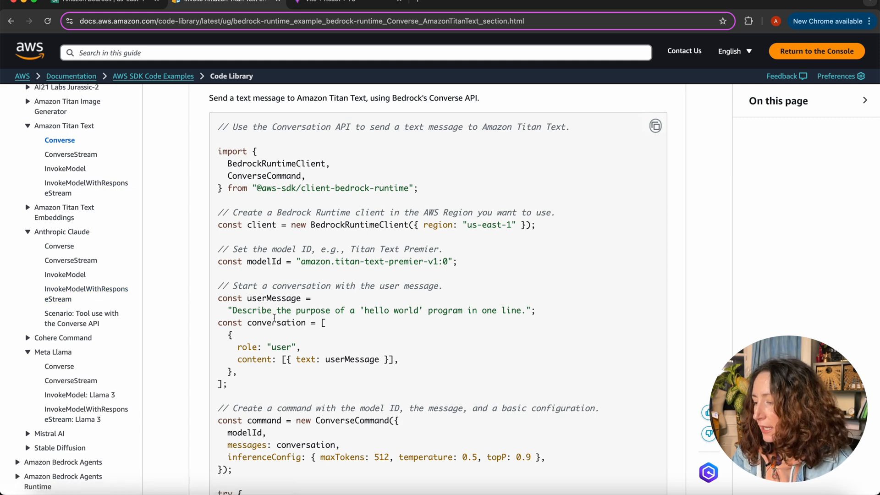
# Scroll through Claude's ConverseStream JavaScript sample and its ConverseStreamCommand setup
pyautogui.click(71, 259)
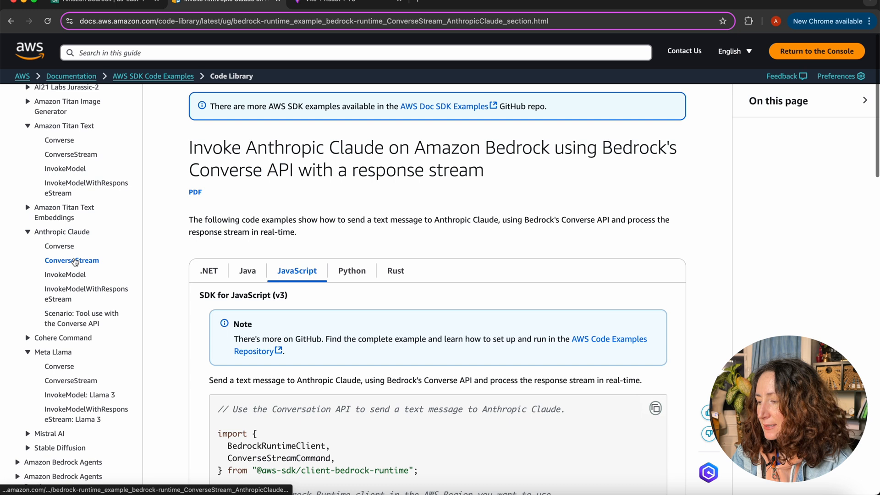
pyautogui.moveTo(60, 245)
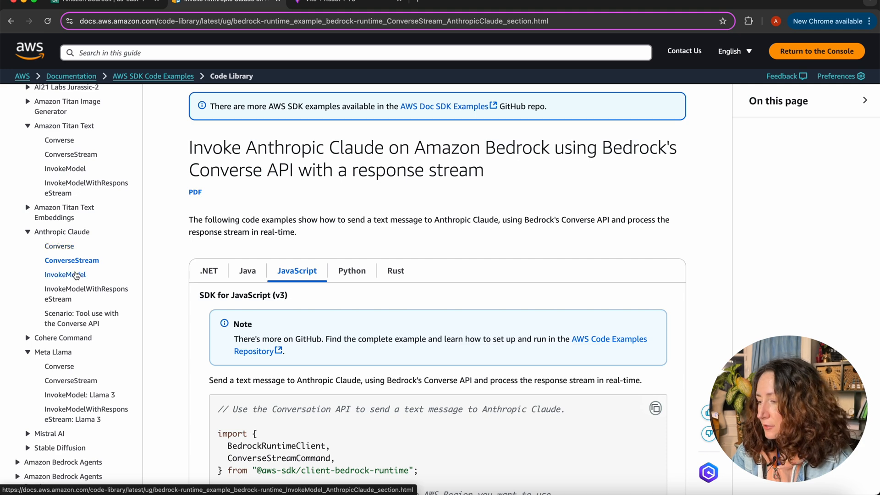
pyautogui.scroll(-3)
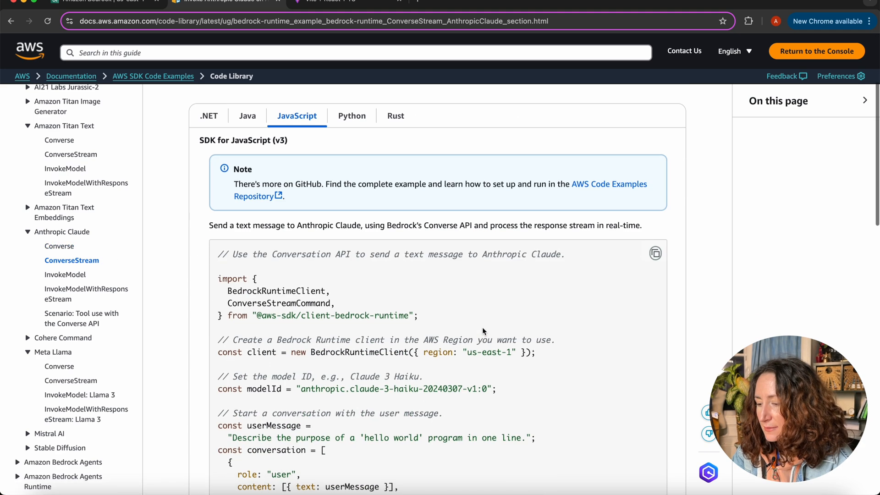
pyautogui.moveTo(107, 262)
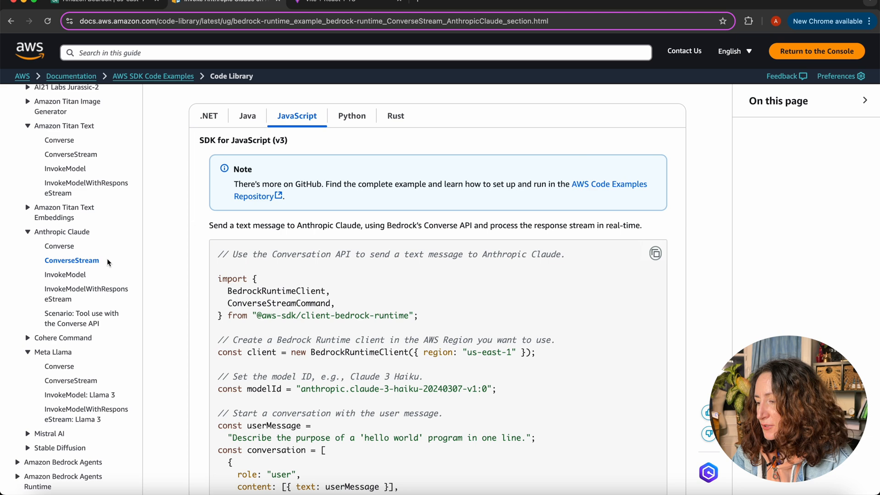
pyautogui.scroll(-3)
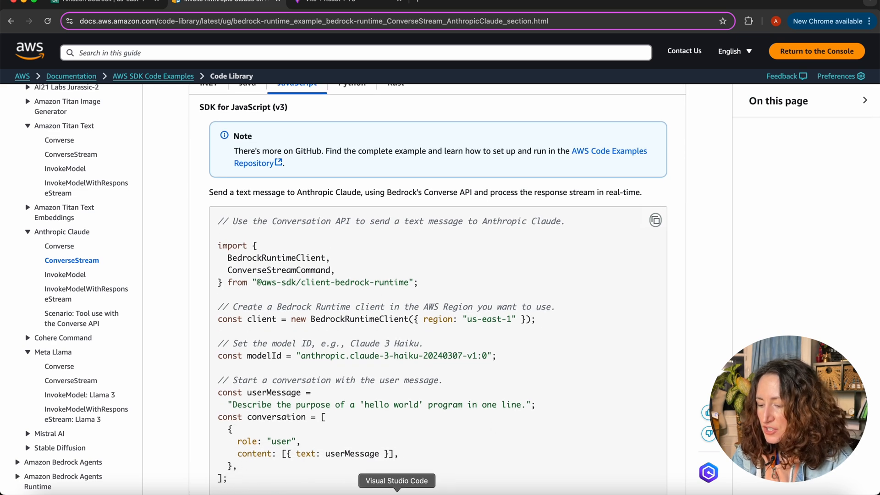
pyautogui.scroll(-3)
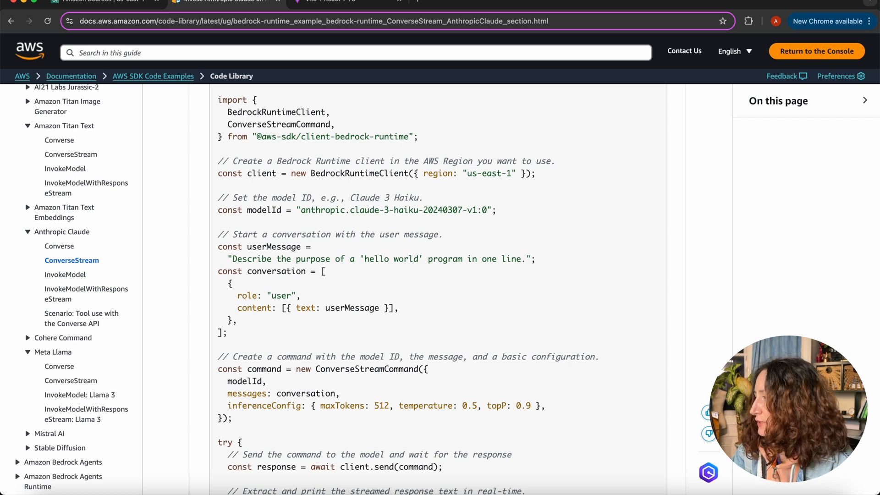
pyautogui.scroll(-3)
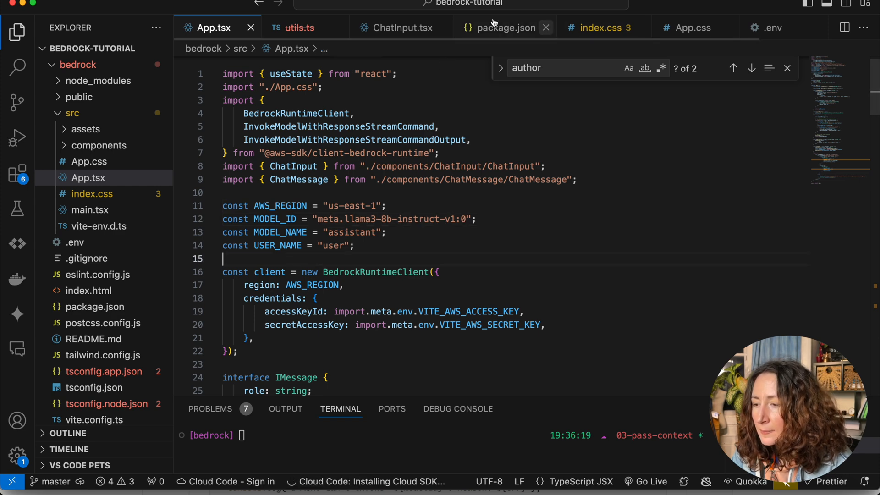
# Scroll App.tsx to sendResponse, still built on InvokeModelWithResponseStreamCommand
pyautogui.scroll(-3)
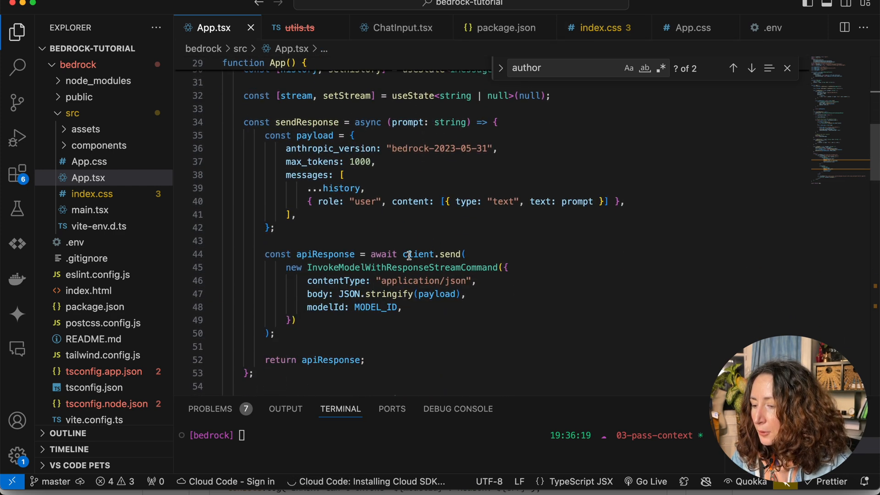
pyautogui.doubleClick(403, 268)
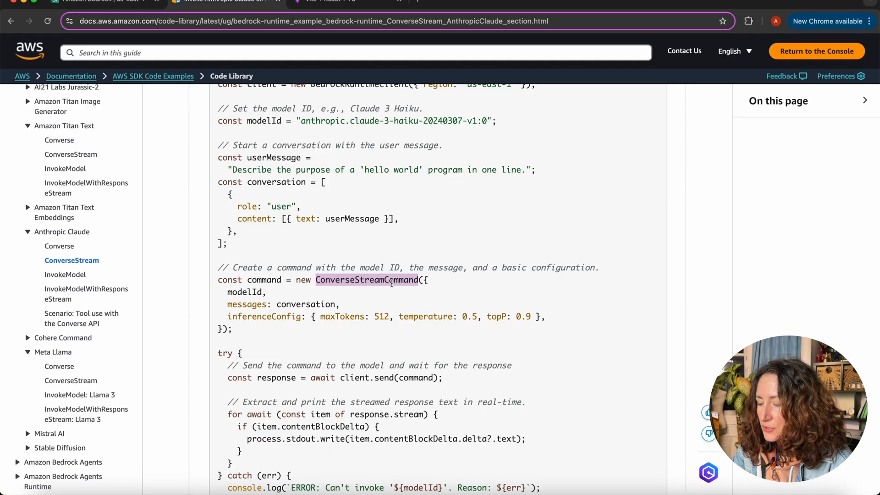
# Scroll the Claude example, then view Meta Llama's ConverseStream messages format
pyautogui.scroll(-3)
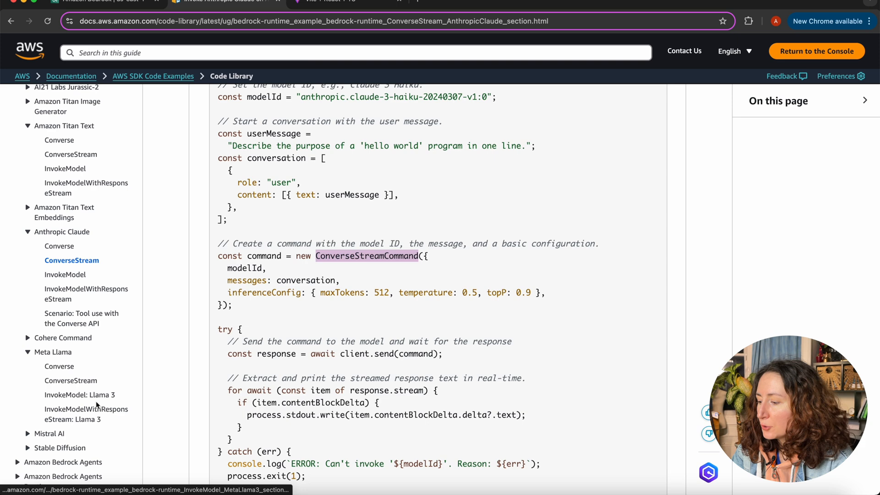
pyautogui.click(71, 380)
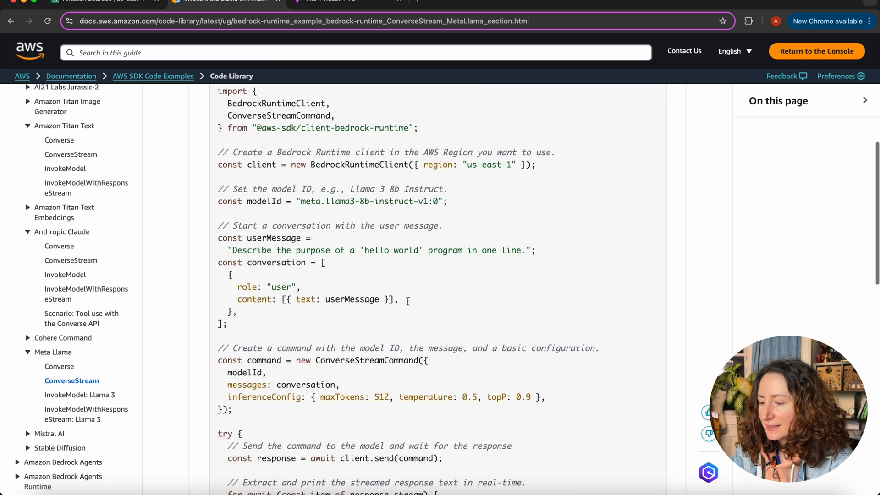
pyautogui.scroll(-3)
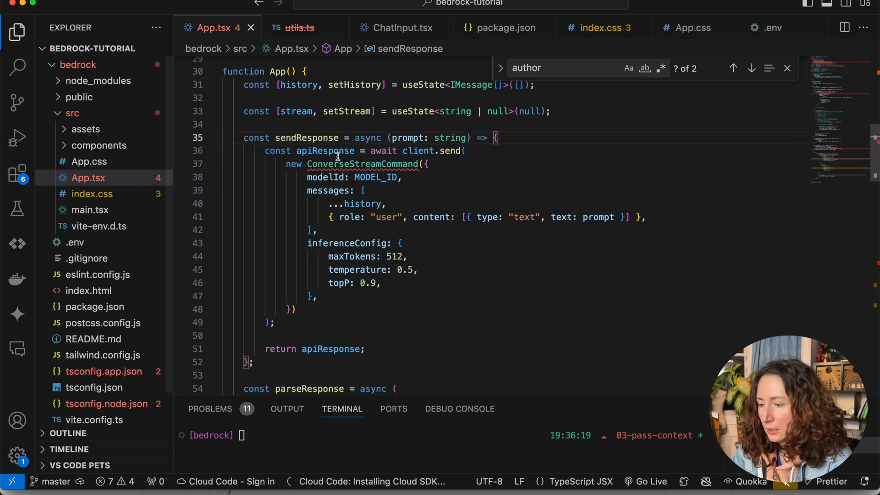
pyautogui.moveTo(363, 163)
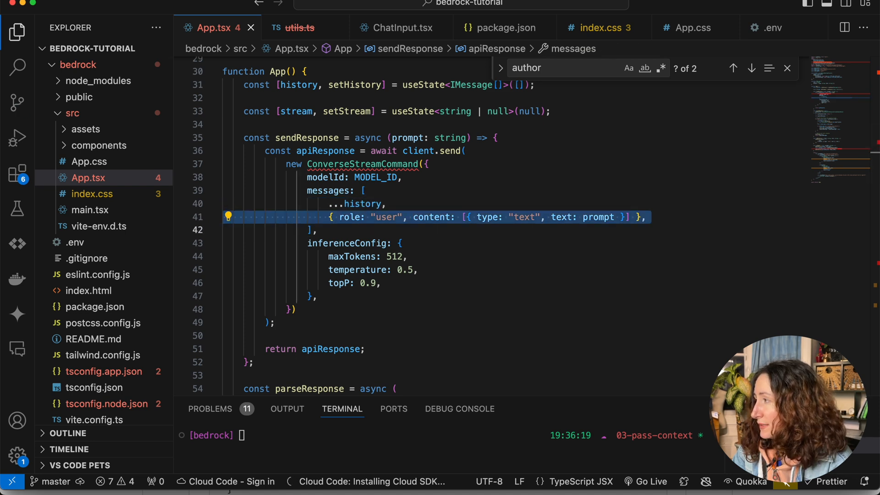
pyautogui.moveTo(425, 329)
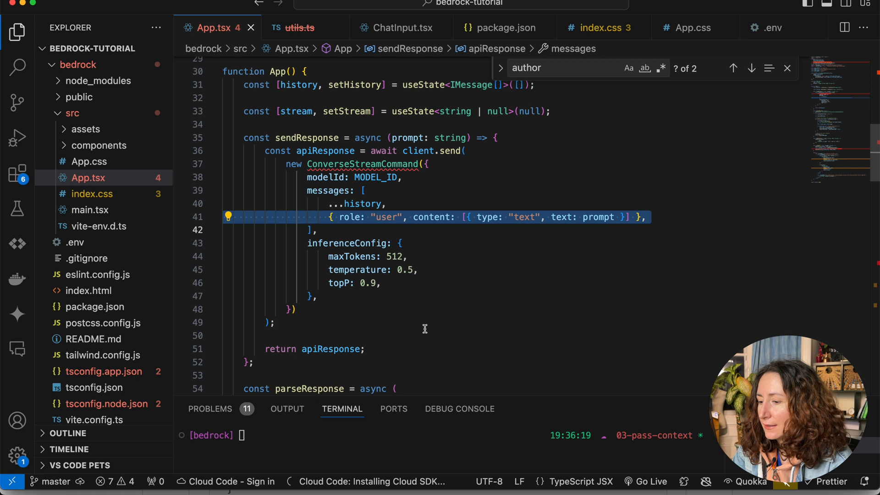
# Edit the user message content entry to drop the type: "text" field
pyautogui.click(564, 216)
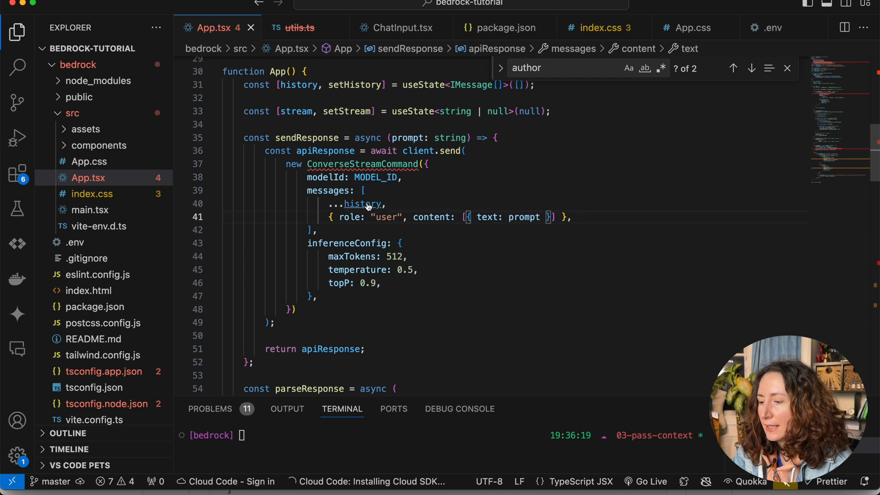
pyautogui.scroll(3)
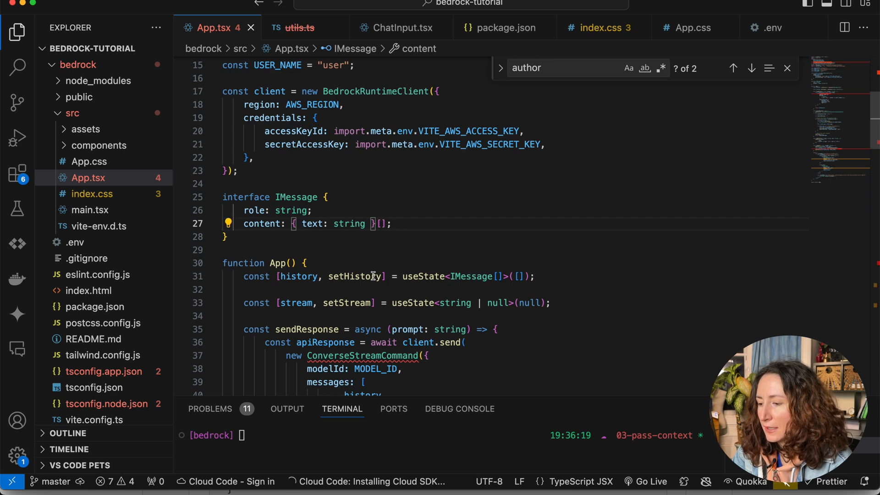
pyautogui.scroll(-3)
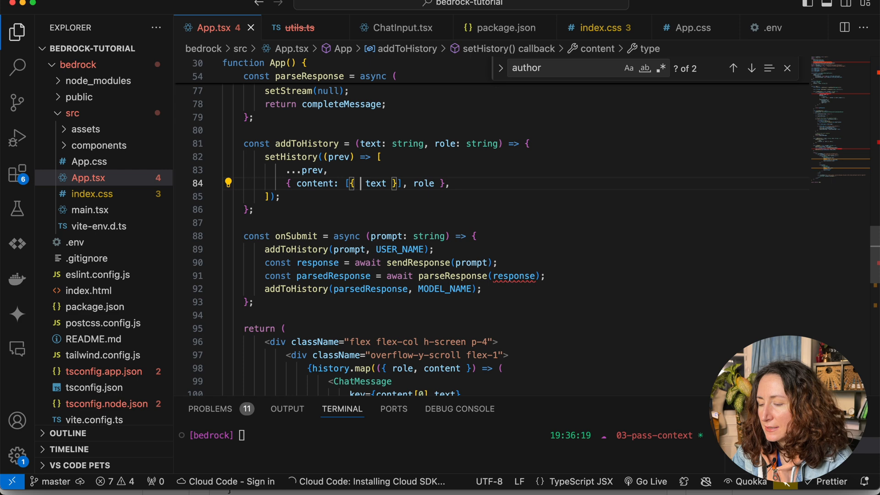
pyautogui.scroll(3)
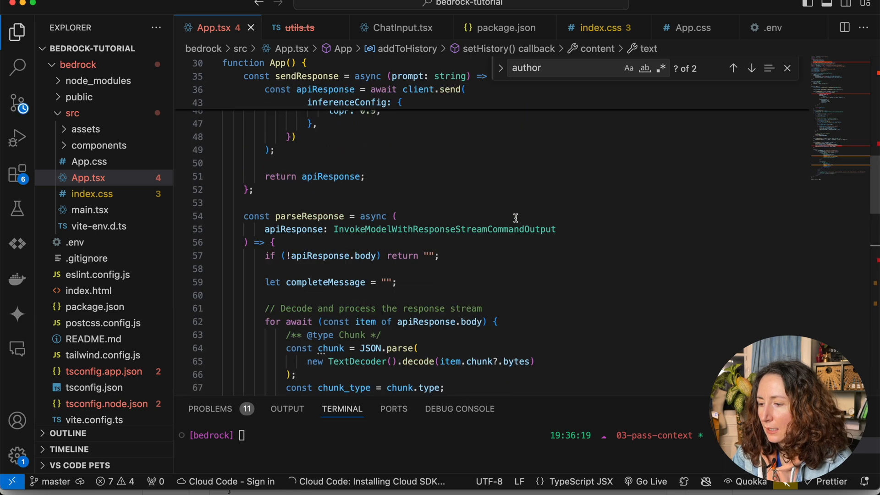
pyautogui.scroll(3)
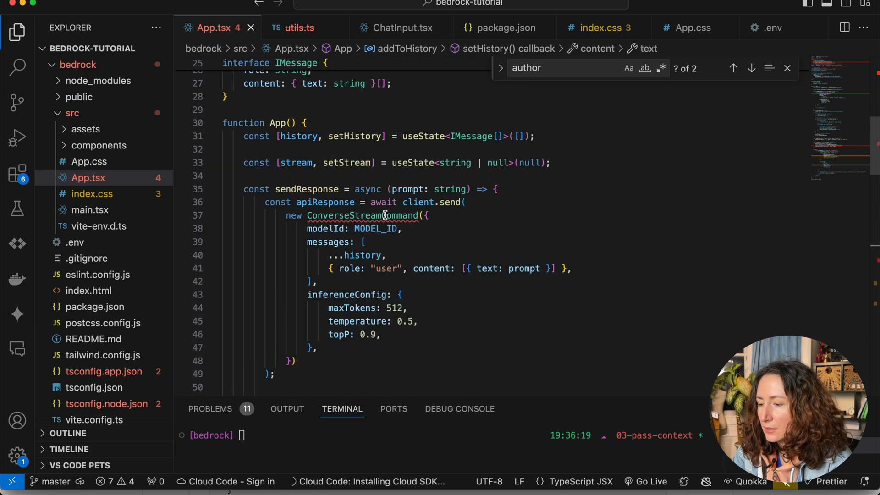
pyautogui.moveTo(362, 215)
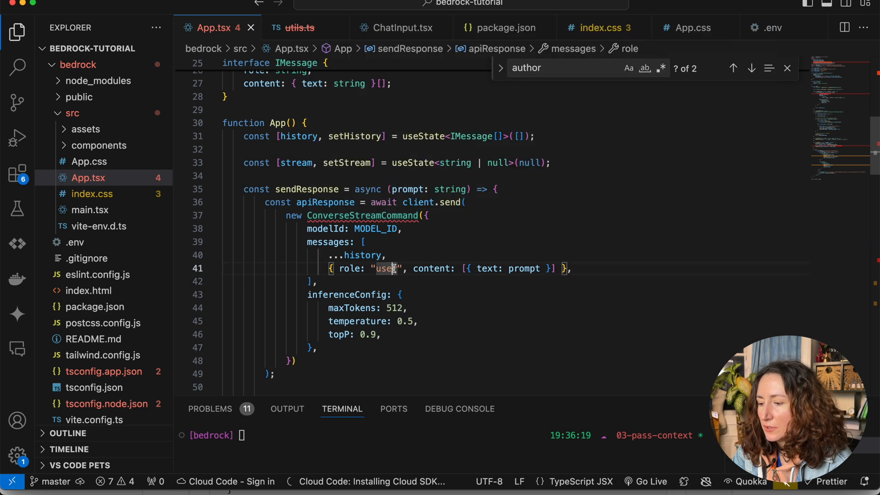
# Give ConverseStreamCommand modelId, messages and inferenceConfig with maxTokens 512, temperature 0.5, topP 0.9
pyautogui.scroll(3)
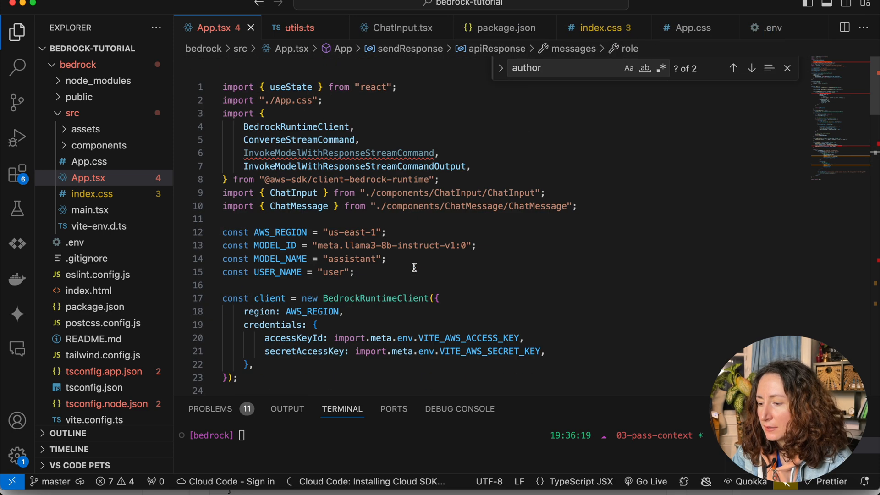
pyautogui.scroll(-3)
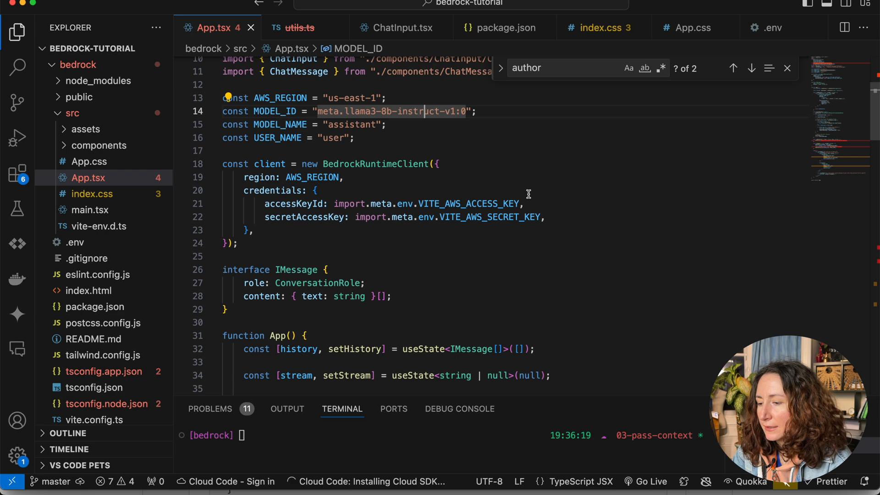
pyautogui.scroll(-3)
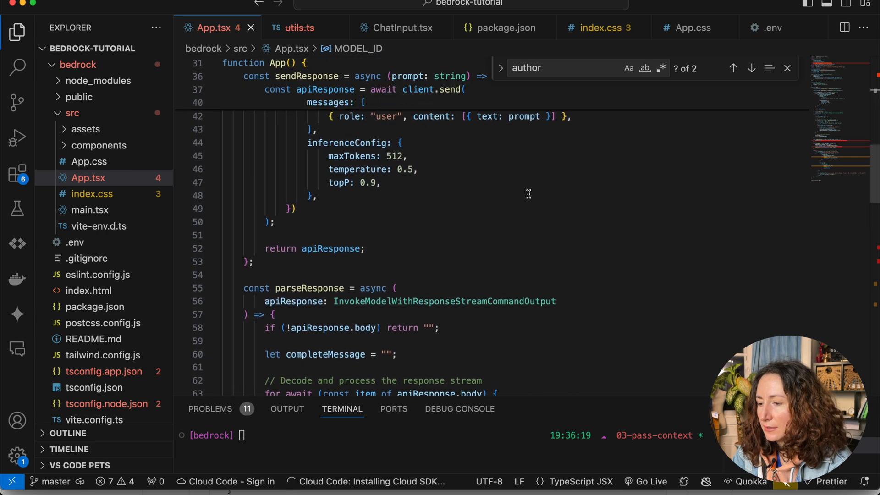
pyautogui.scroll(3)
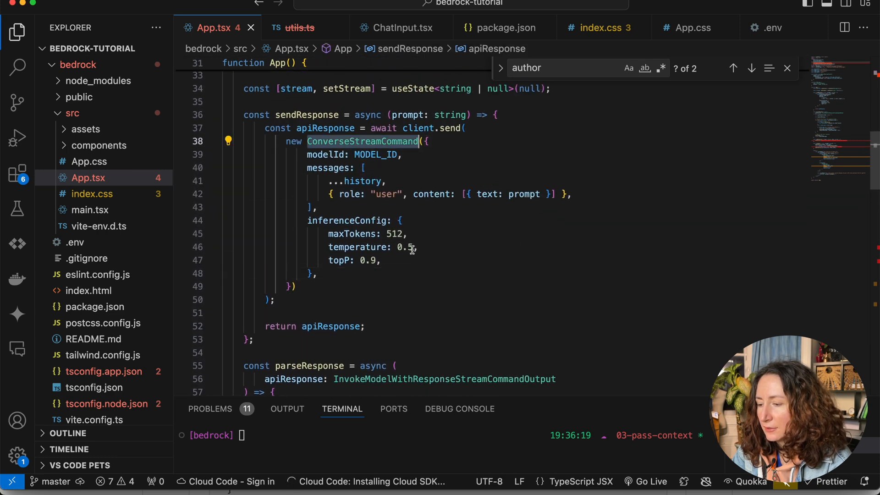
pyautogui.moveTo(362, 141)
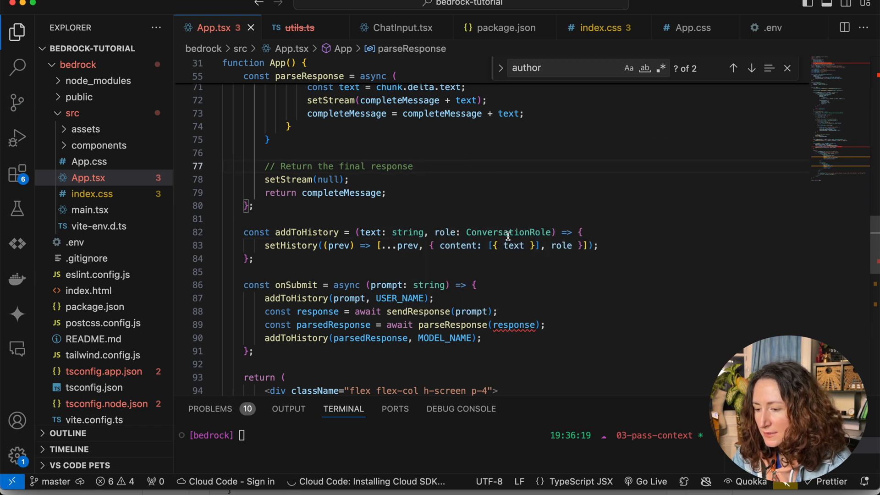
pyautogui.moveTo(508, 232)
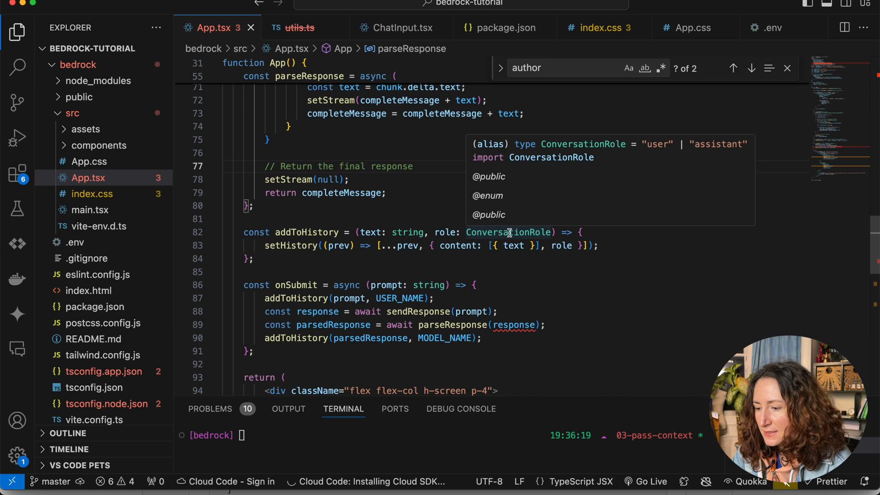
pyautogui.moveTo(515, 325)
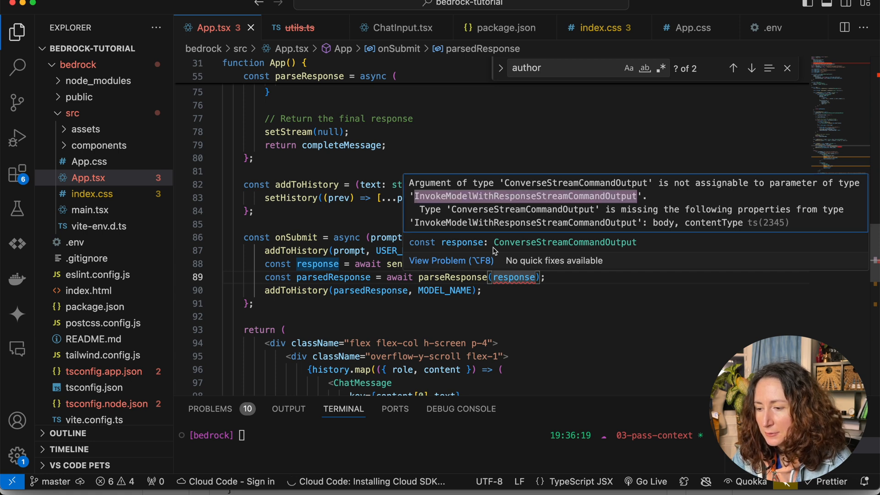
pyautogui.moveTo(477, 273)
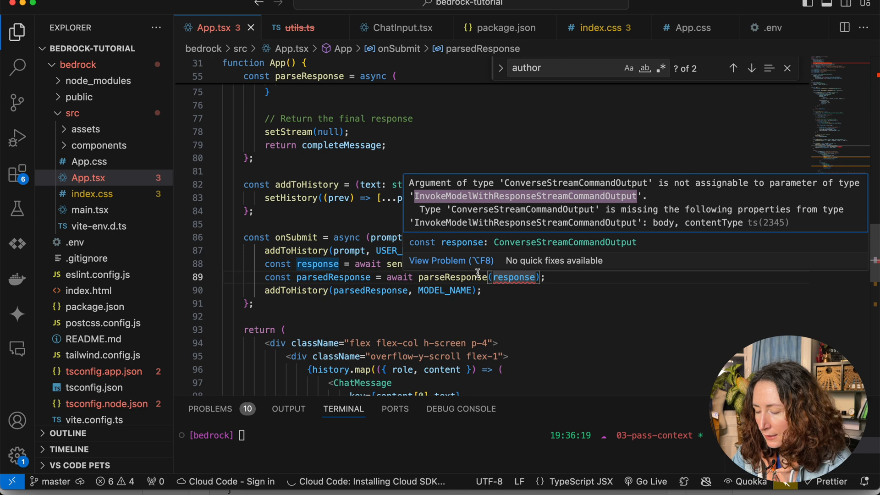
# Find InvokeModelWithResponseStreamCommandOutput and retype parseResponse's parameter as ConverseStreamCommandOutput
pyautogui.write('eStreamCommandOutput')
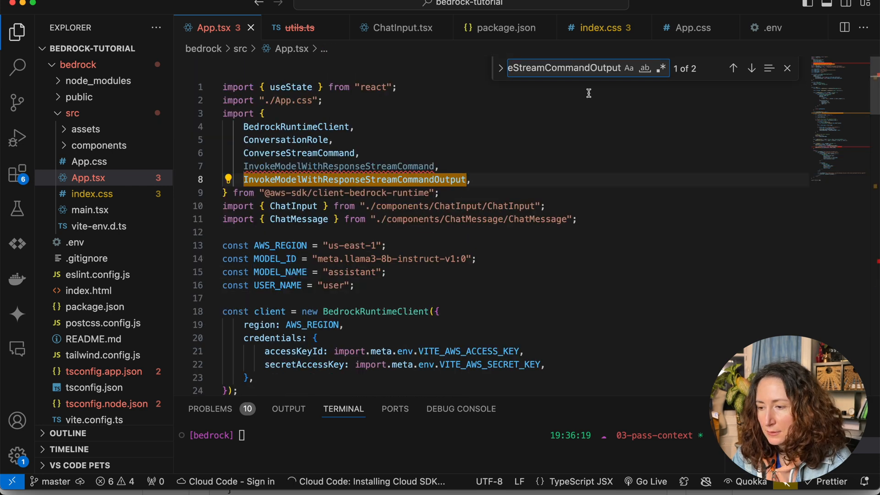
pyautogui.click(733, 68)
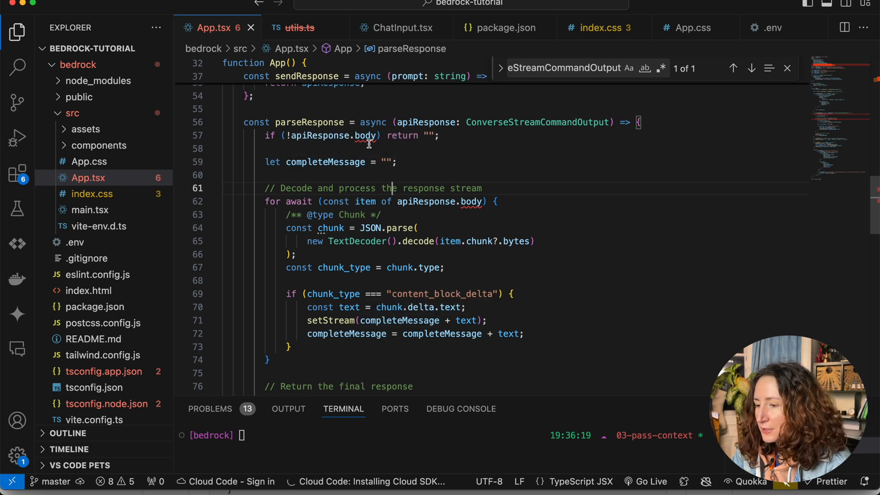
pyautogui.moveTo(365, 135)
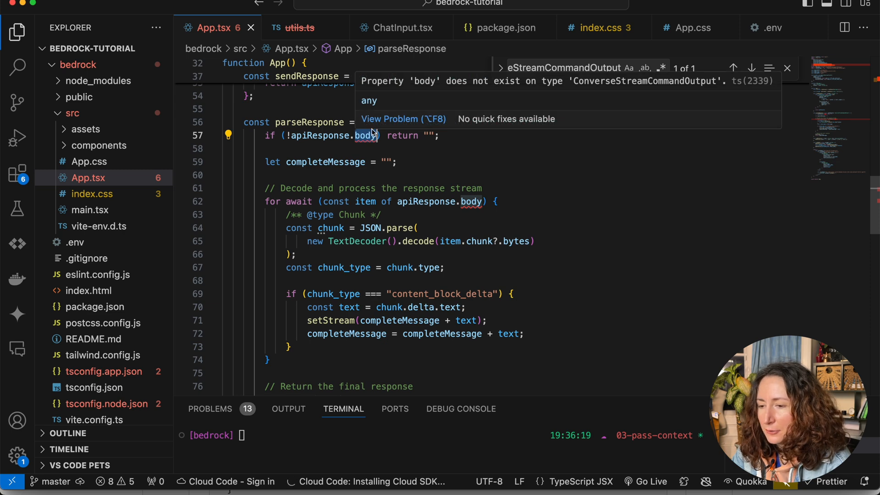
pyautogui.moveTo(538, 122)
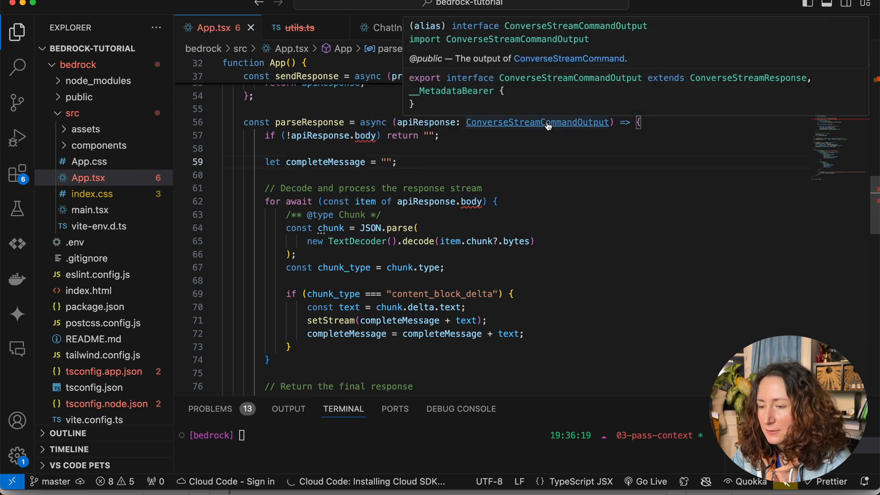
# Inspect ConverseStreamCommandOutput's definition, then change apiResponse.body to apiResponse.stream in both places
pyautogui.click(537, 123)
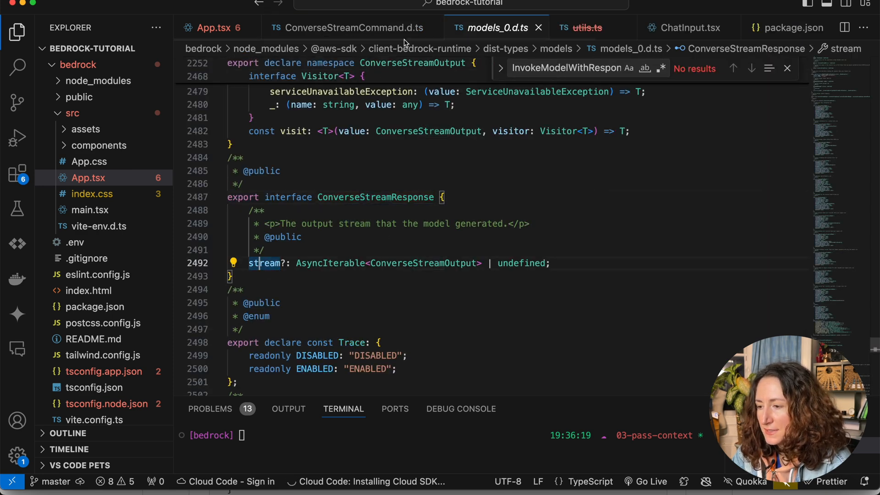
pyautogui.click(216, 28)
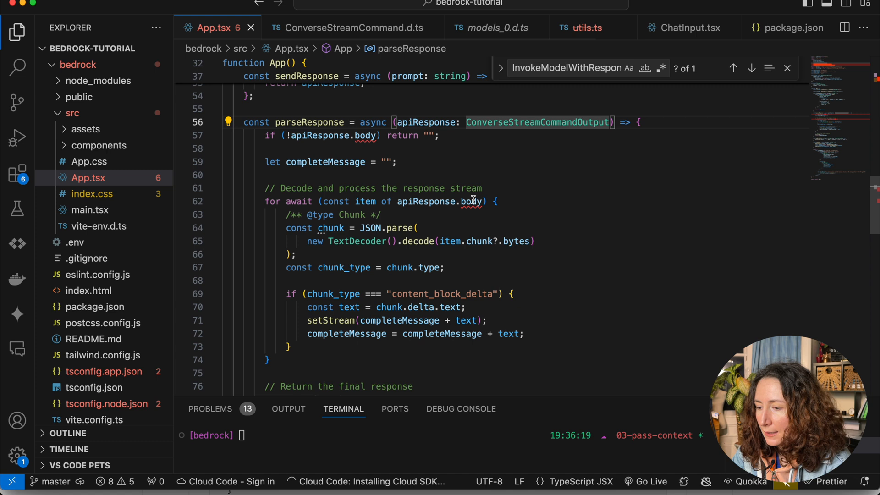
pyautogui.write('stream')
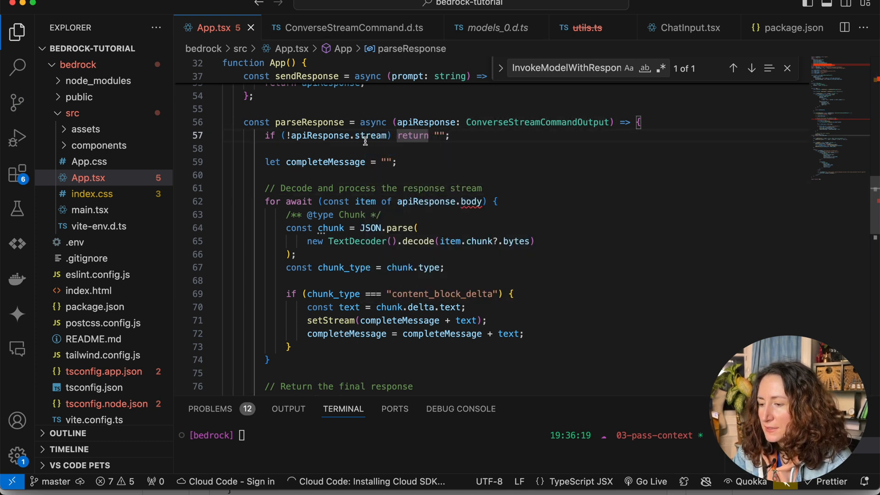
pyautogui.moveTo(490, 275)
pyautogui.write(' return "";')
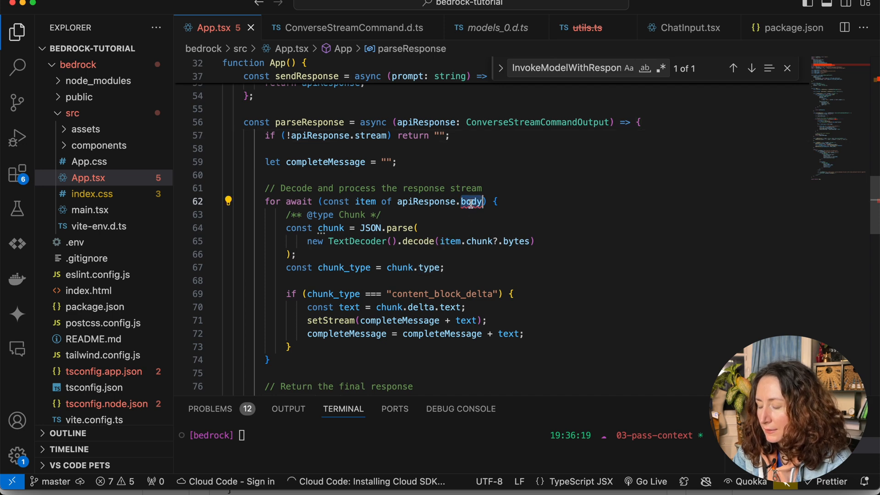
pyautogui.write('stream')
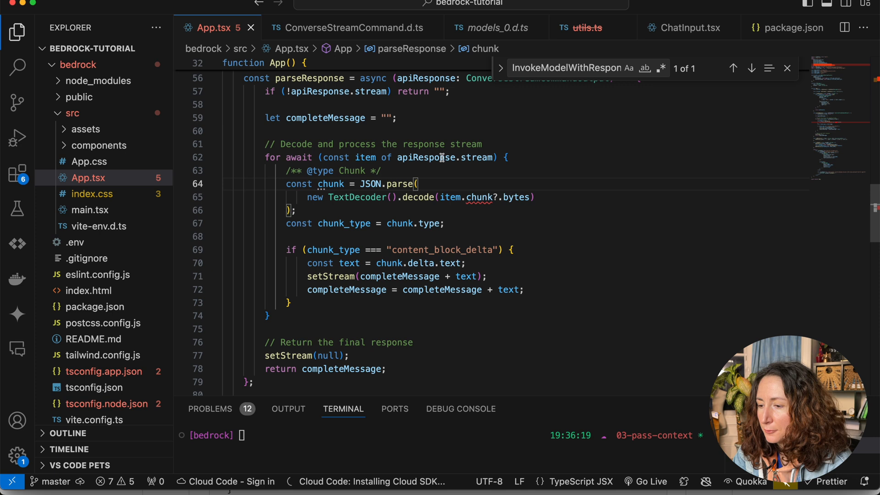
pyautogui.click(508, 158)
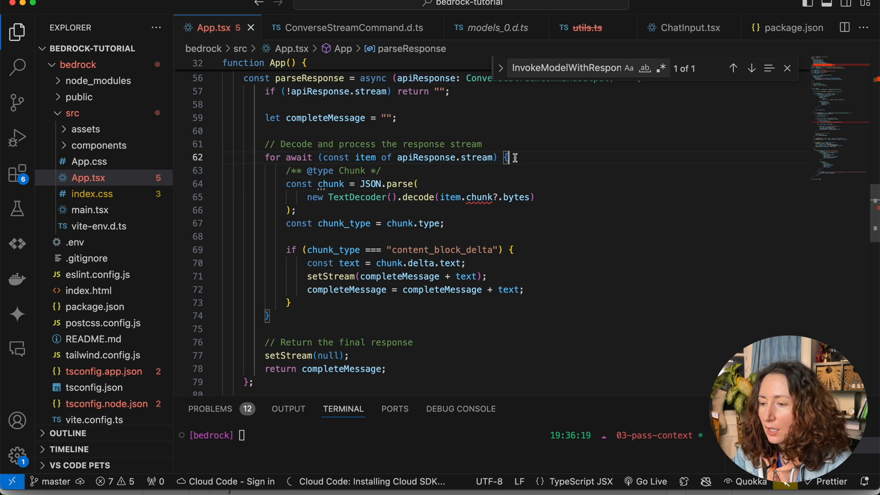
pyautogui.moveTo(495, 212)
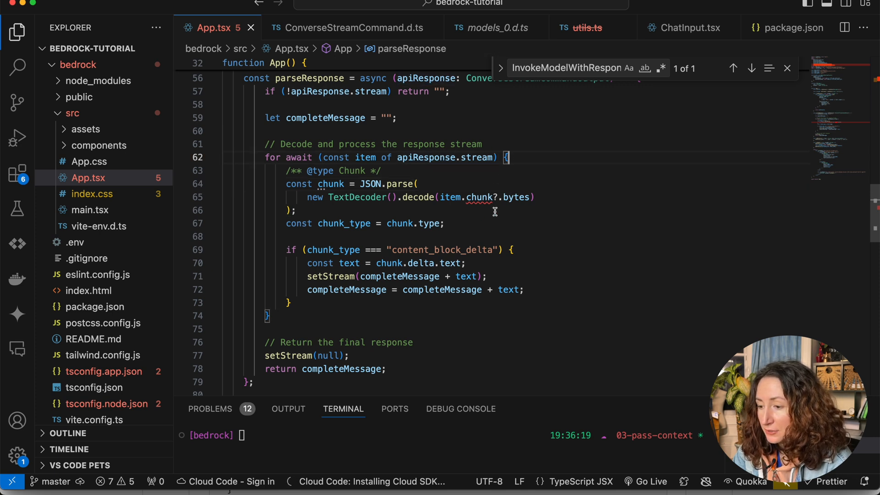
pyautogui.moveTo(465, 217)
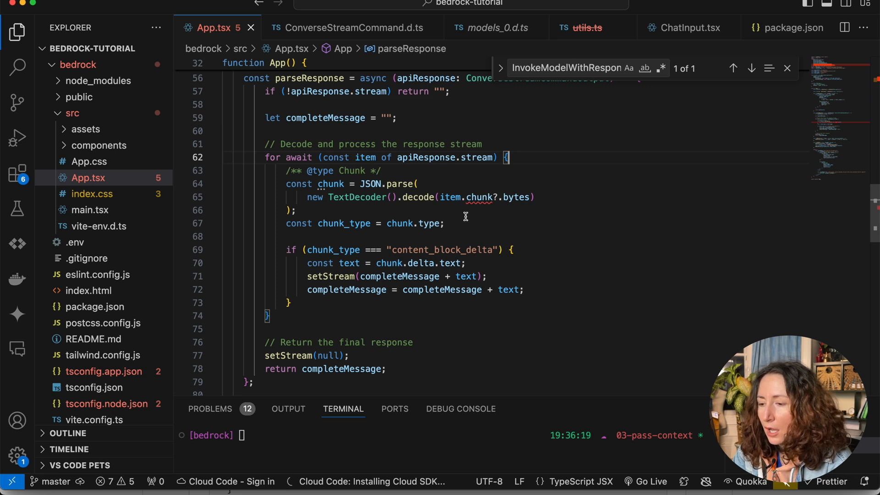
pyautogui.moveTo(252, 205)
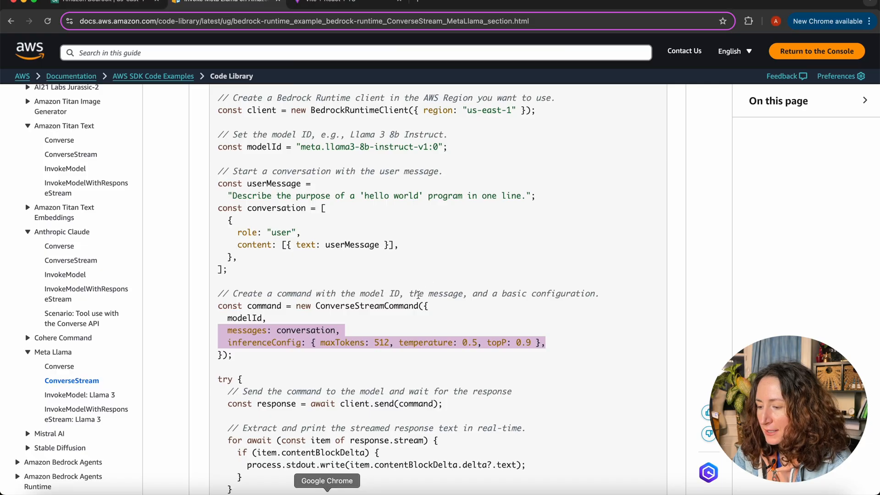
# Scroll the AWS example to its response.stream loop and mark the contentBlockDelta text
pyautogui.scroll(-3)
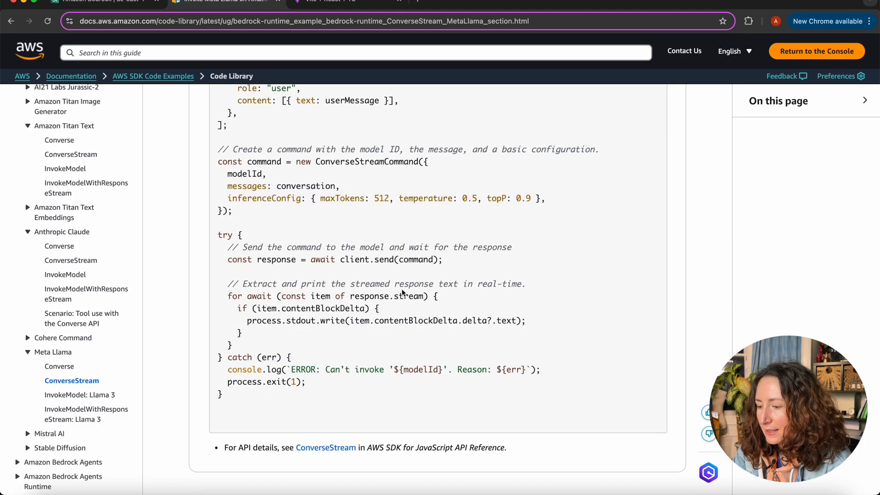
pyautogui.doubleClick(448, 283)
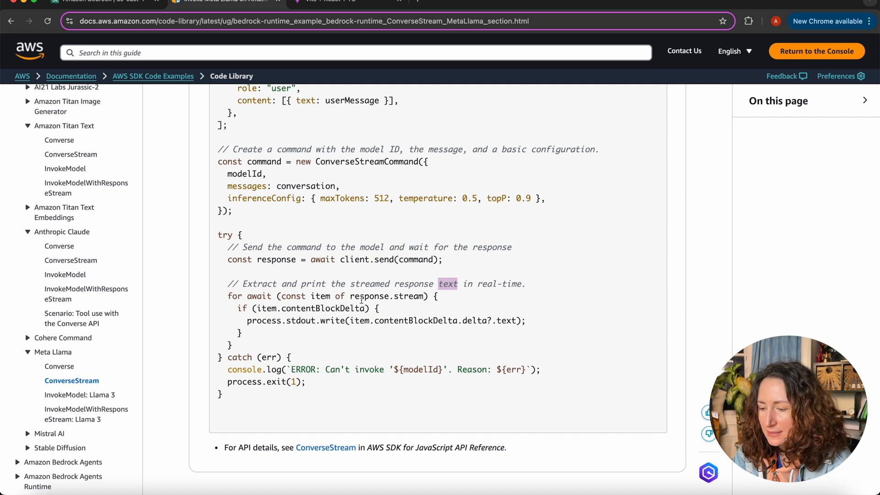
pyautogui.scroll(-3)
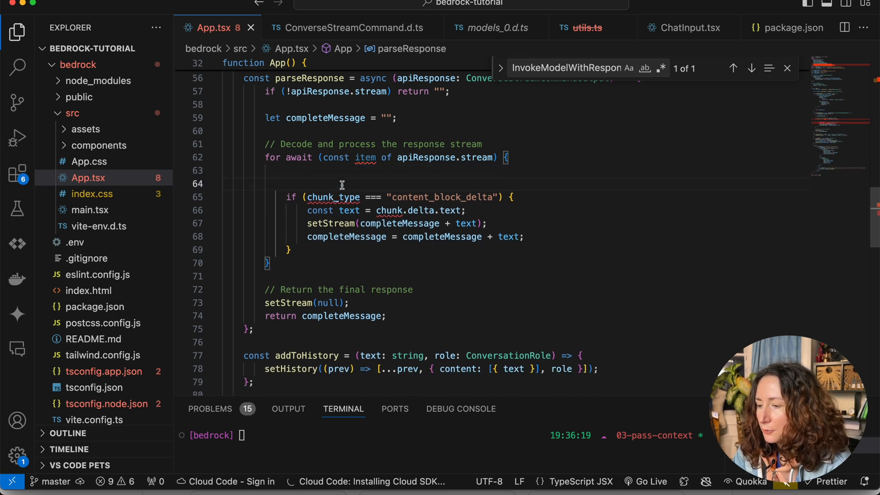
# Replace the chunk_type decoding with item.contentBlockDelta.delta?.text and delete the decode comment
pyautogui.doubleClick(365, 157)
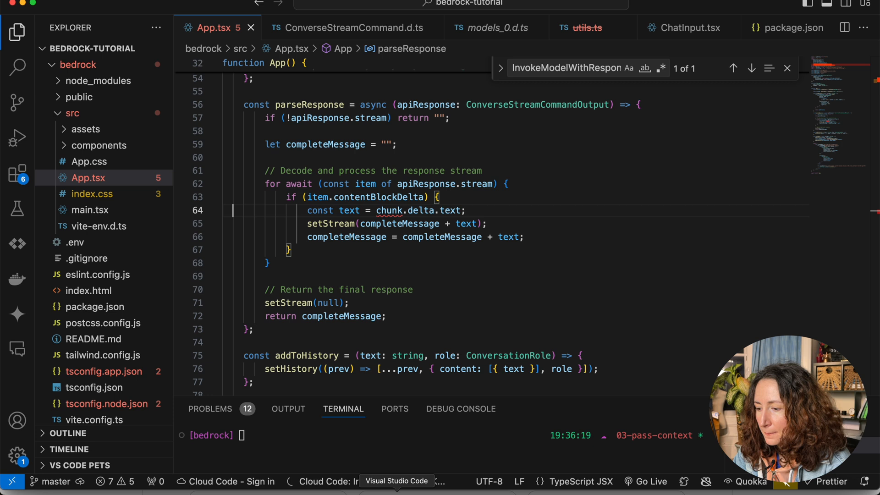
pyautogui.moveTo(449, 210)
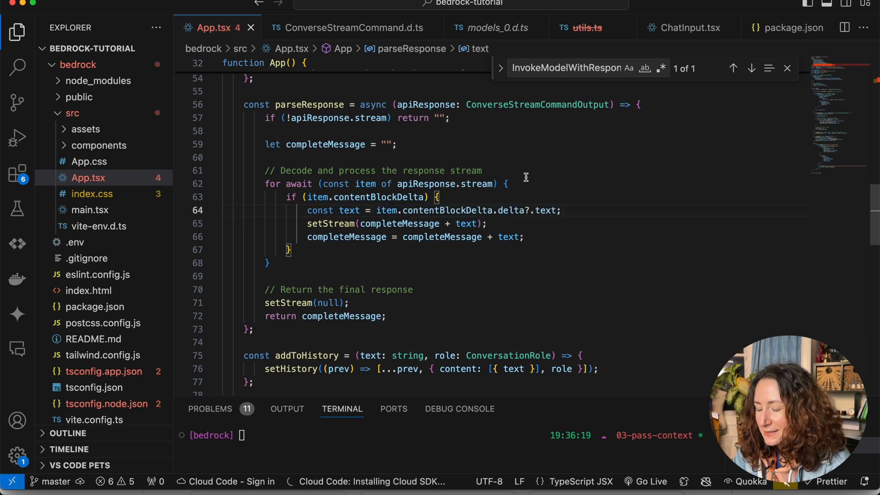
pyautogui.click(338, 236)
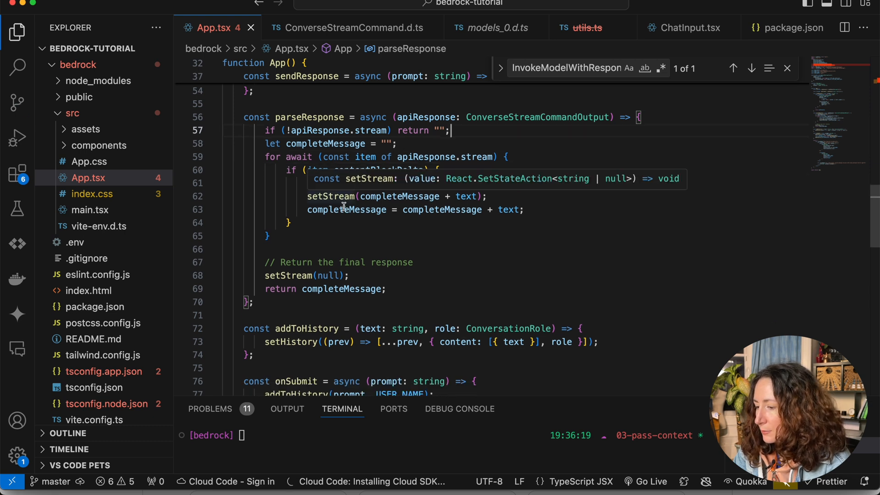
pyautogui.moveTo(447, 238)
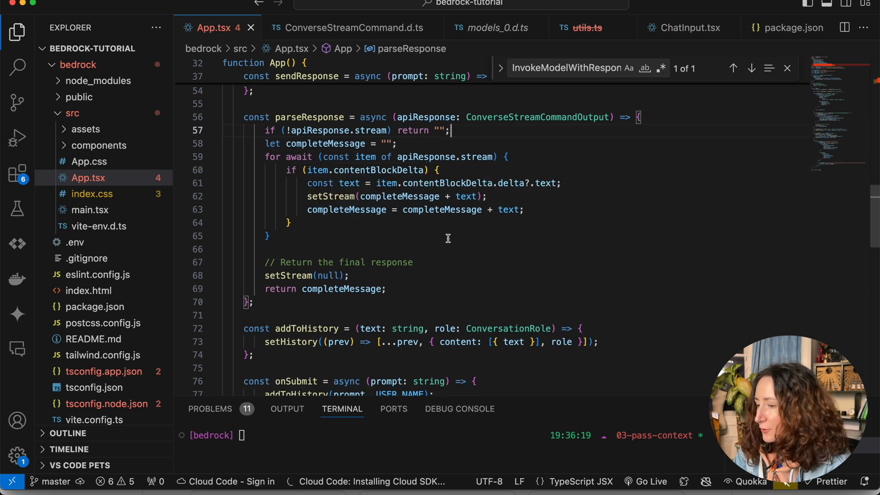
# Delete the InvokeModelWithResponseStreamCommand and InvokeModelWithResponseStreamCommandOutput import lines
pyautogui.scroll(3)
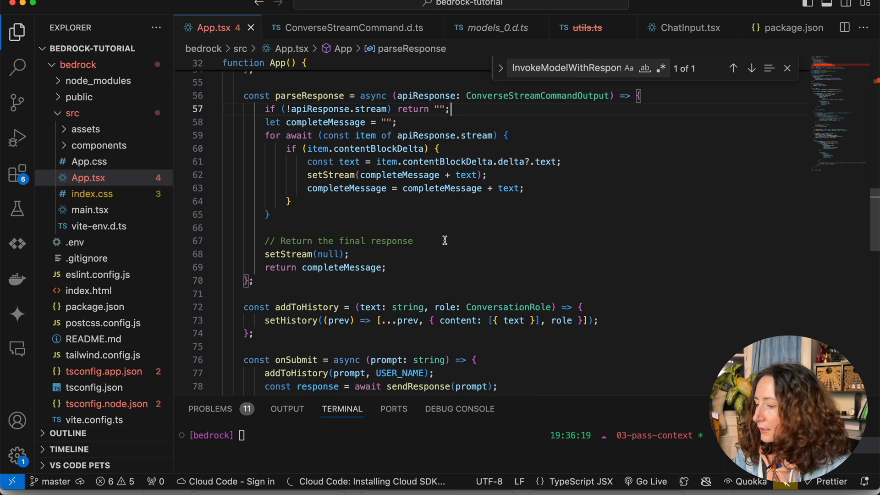
pyautogui.scroll(3)
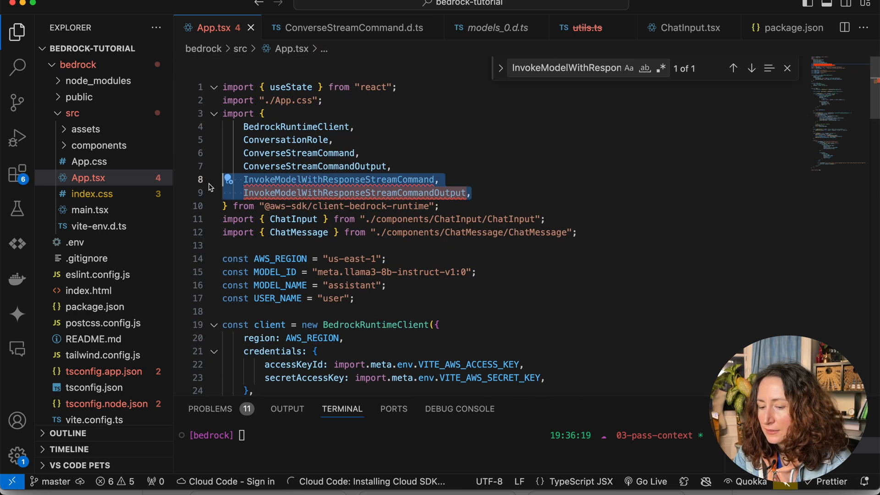
pyautogui.press('Backspace')
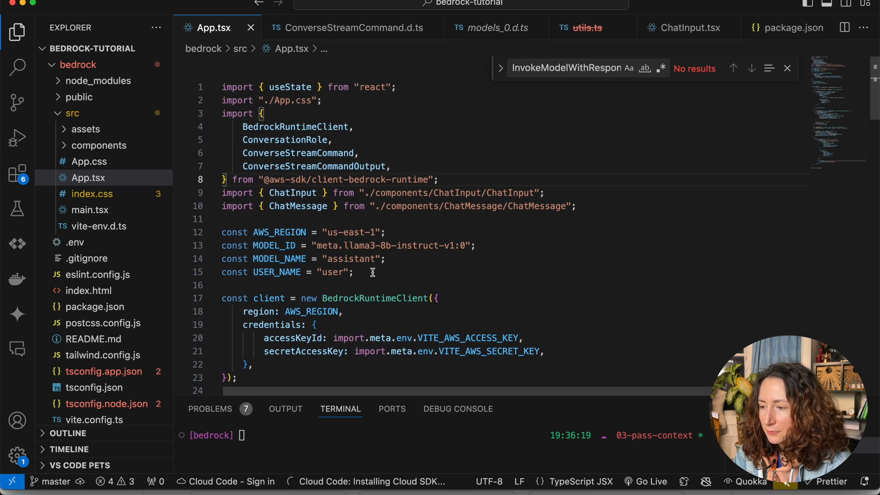
pyautogui.scroll(-3)
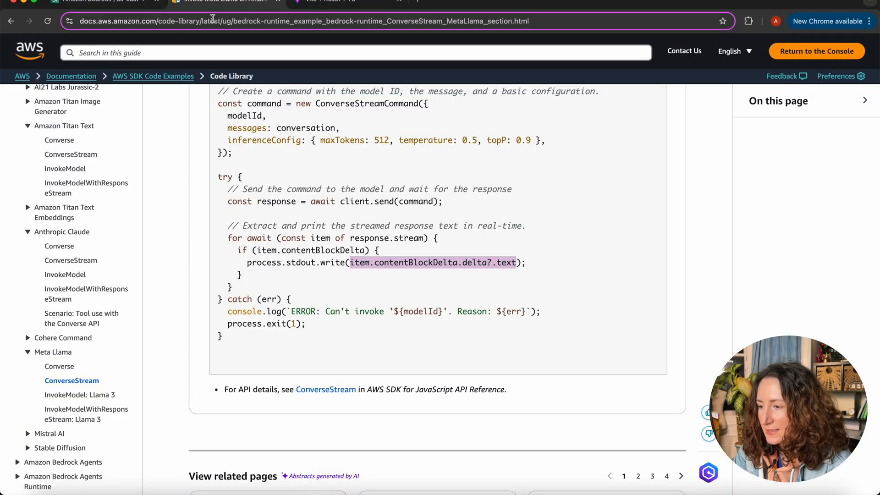
pyautogui.click(331, 2)
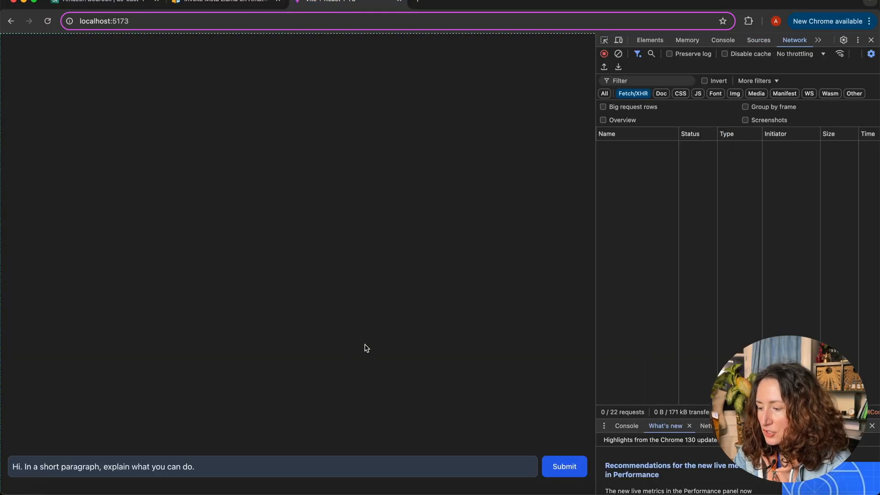
pyautogui.click(563, 467)
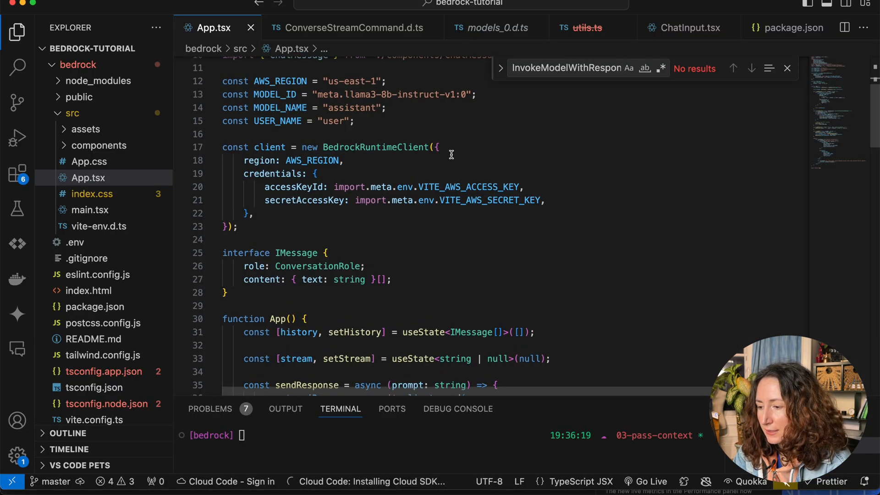
# Change the MODEL_ID string to 'anthropic.claude-3-haiku-20240307-v1:0'
pyautogui.scroll(-3)
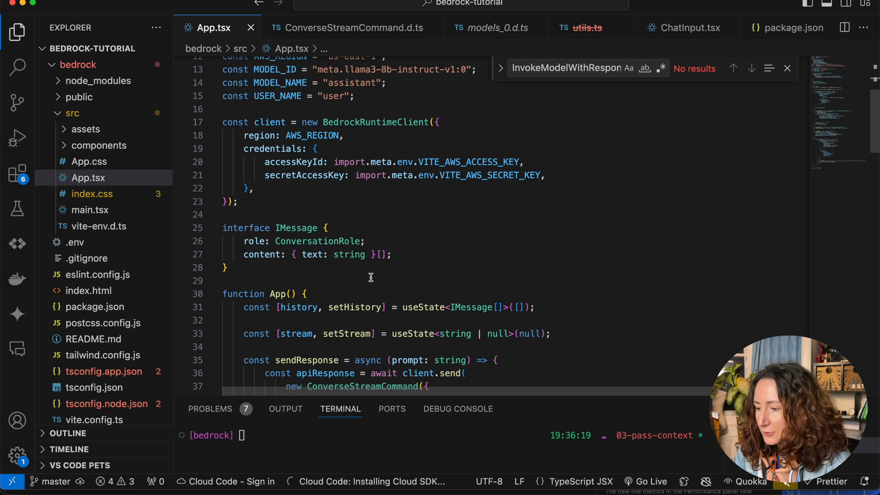
pyautogui.scroll(3)
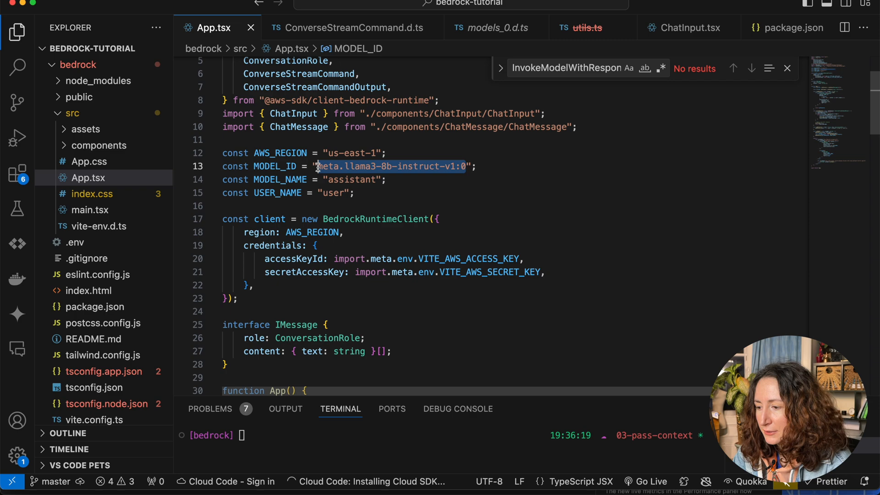
pyautogui.write('anthropic.claude-3-haiku-20240307-v1:0')
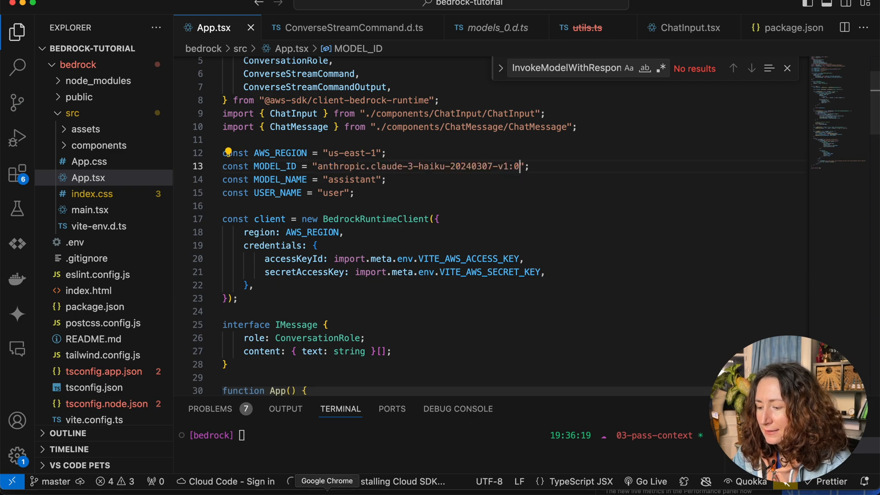
pyautogui.click(326, 481)
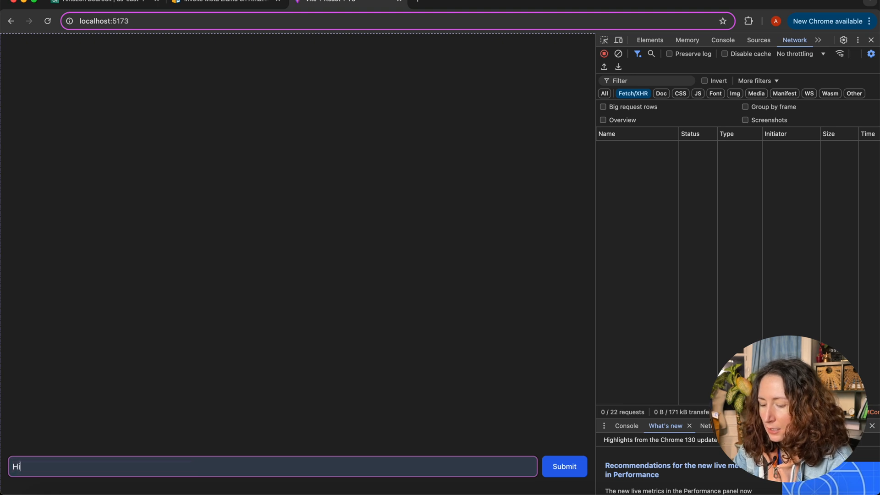
# Ask 'Hi, what is your name?', restore MODEL_ID meta.llama3-8b-instruct-v1:0, and resend the question
pyautogui.write(', what is your')
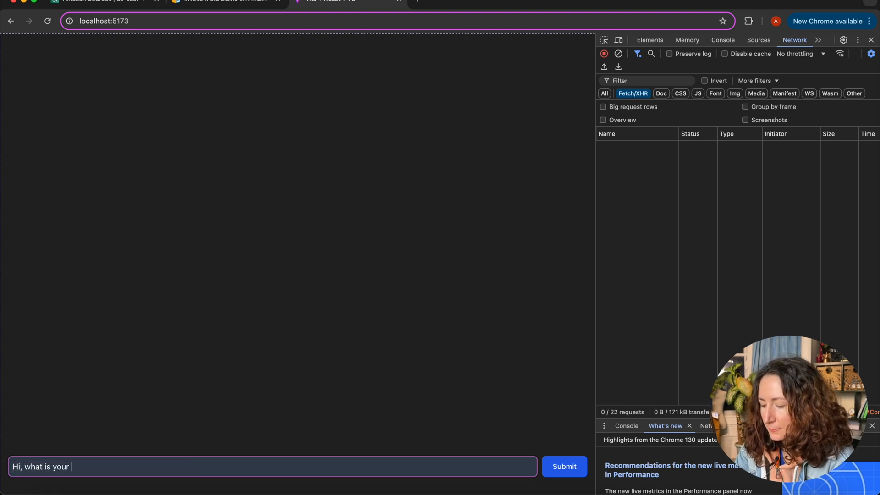
pyautogui.click(563, 467)
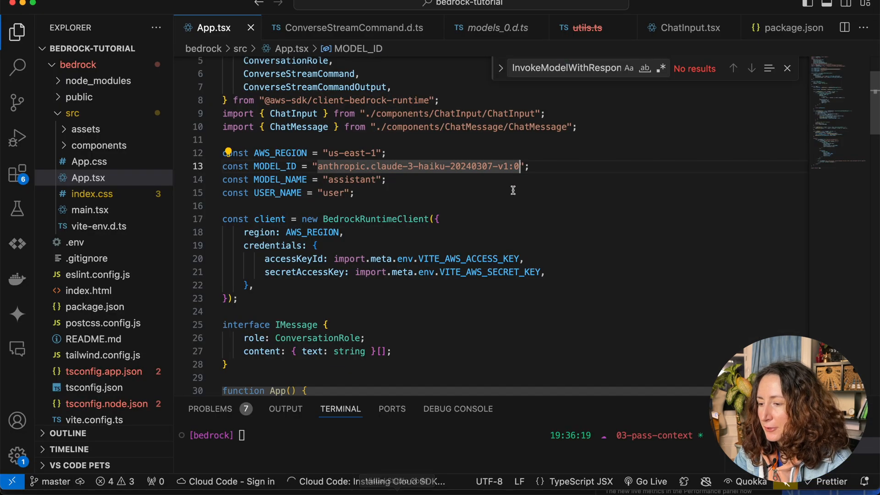
pyautogui.write('meta.llama3-8b-instruct-v1:0')
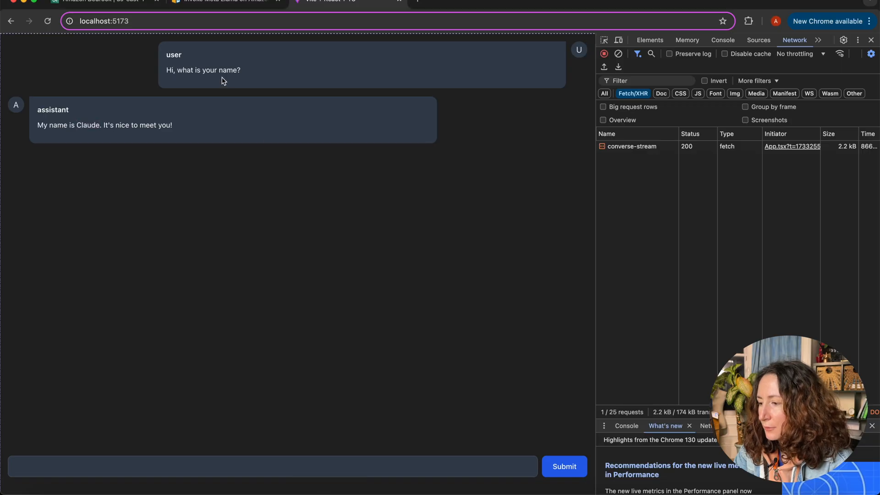
pyautogui.click(564, 467)
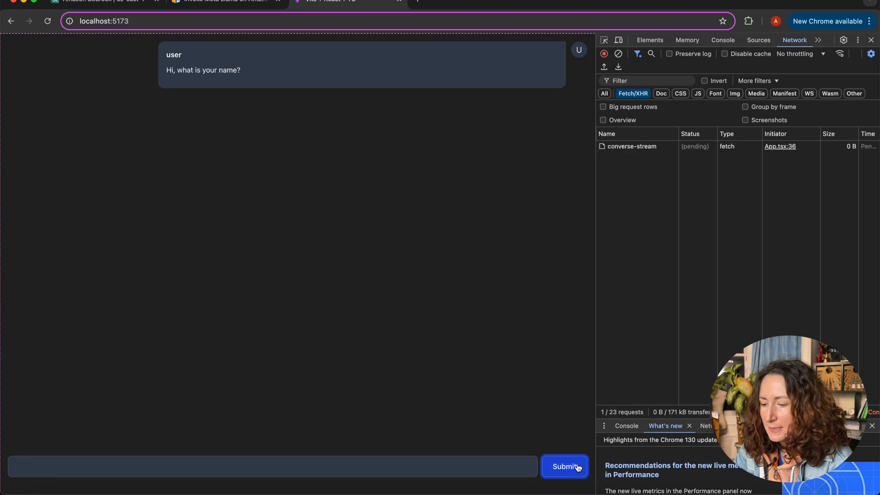
pyautogui.click(564, 467)
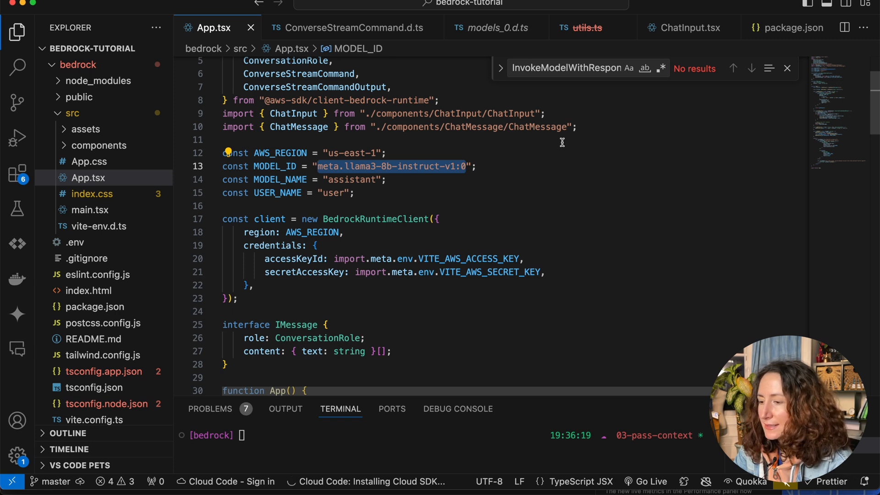
# Go back to the AWS Meta Llama ConverseStream example in Chrome
pyautogui.scroll(3)
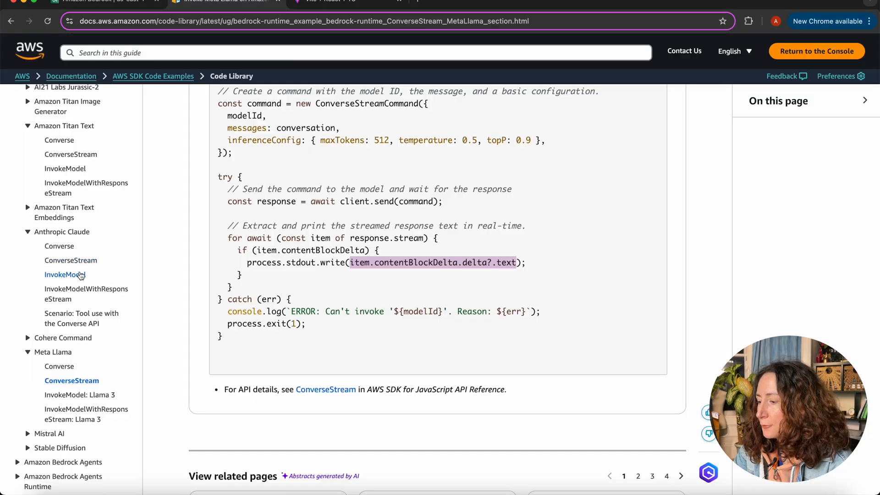
# Read through the Anthropic Claude InvokeModel JavaScript example
pyautogui.click(65, 275)
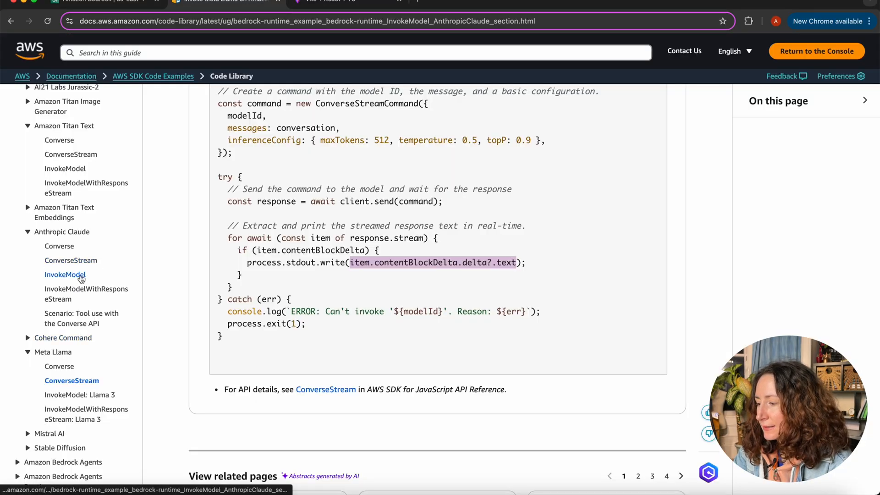
pyautogui.click(65, 275)
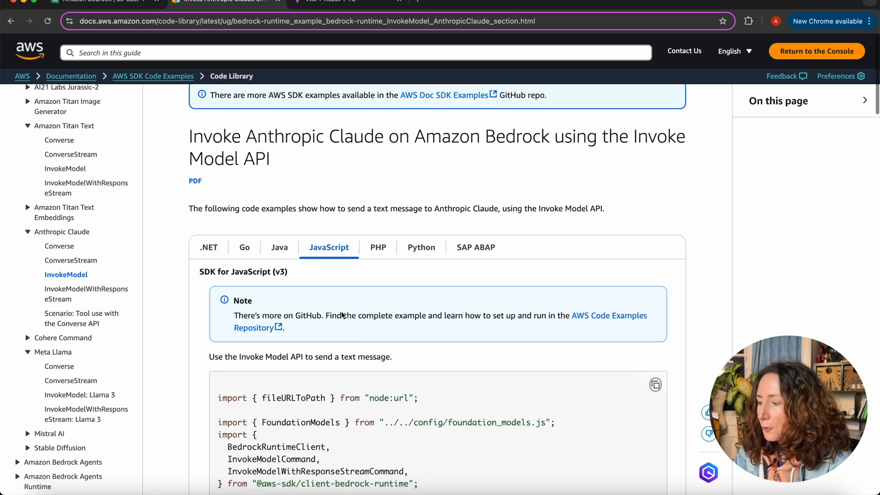
pyautogui.scroll(-3)
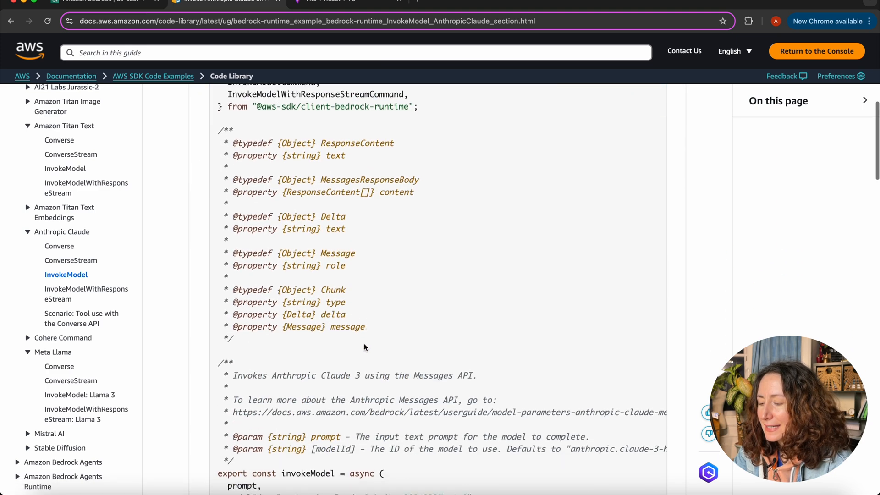
pyautogui.scroll(-3)
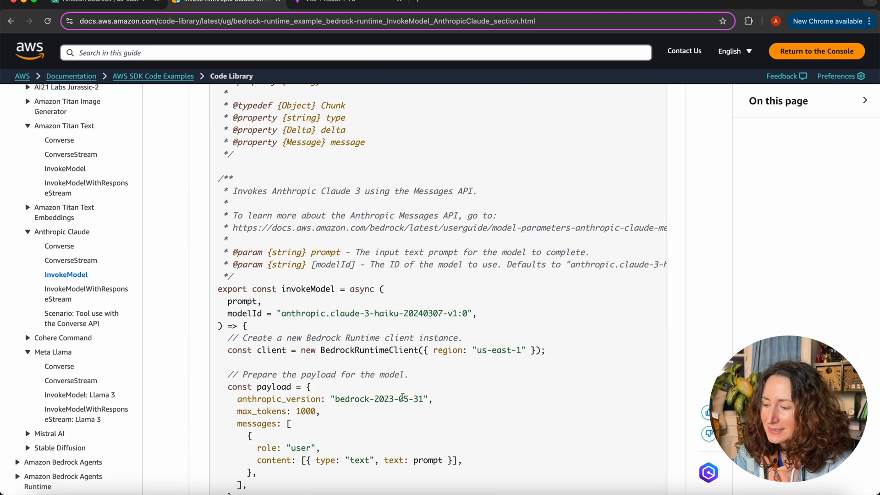
pyautogui.scroll(-3)
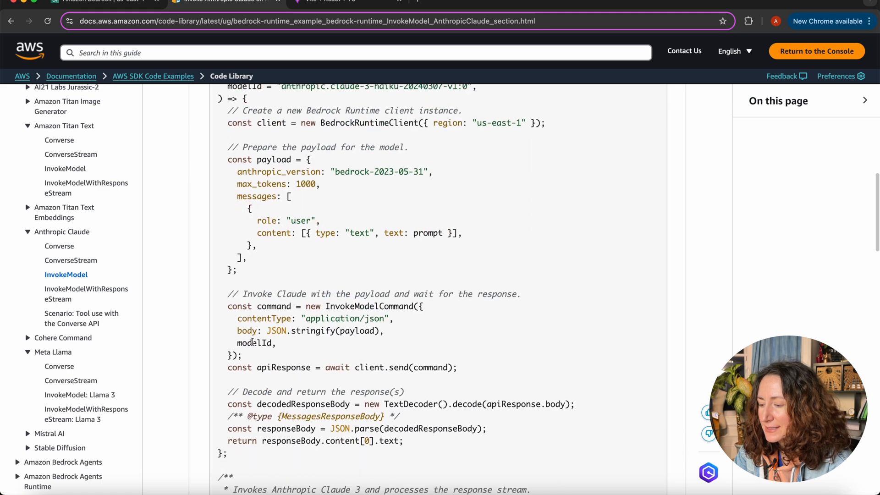
# Read the Meta Llama 3 InvokeModel example's prompt template and request payload
pyautogui.click(80, 395)
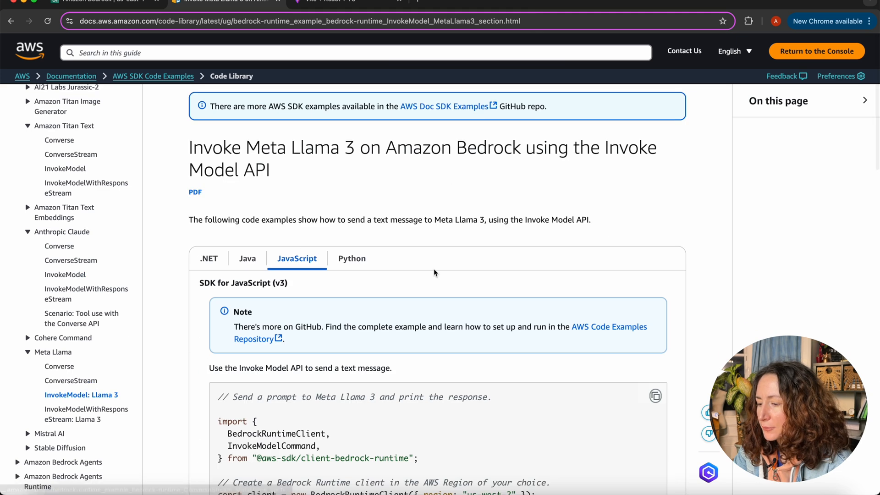
pyautogui.scroll(-3)
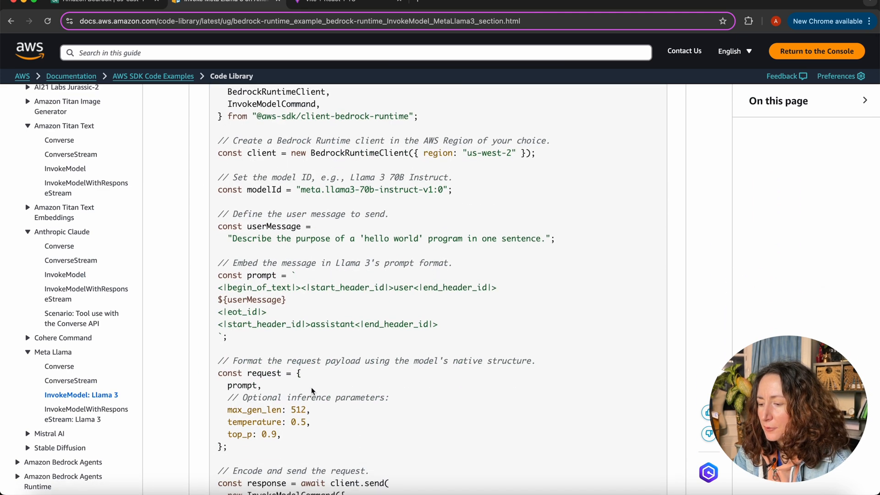
pyautogui.moveTo(467, 398)
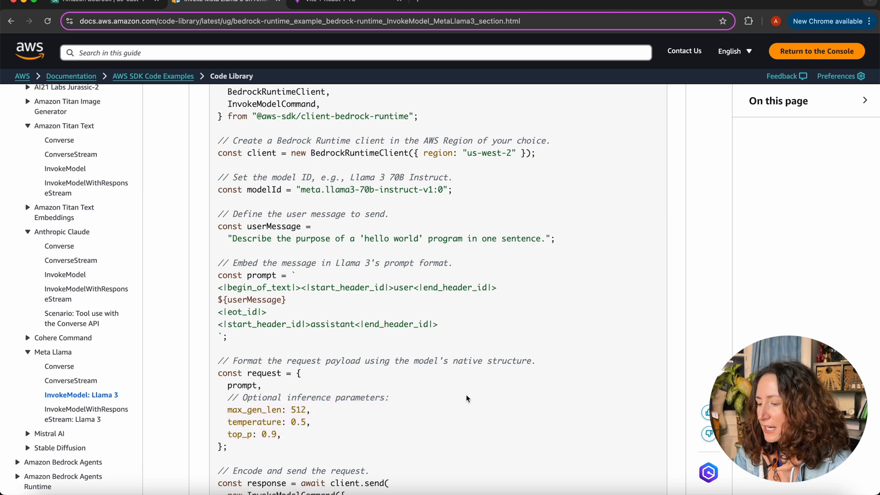
pyautogui.scroll(-3)
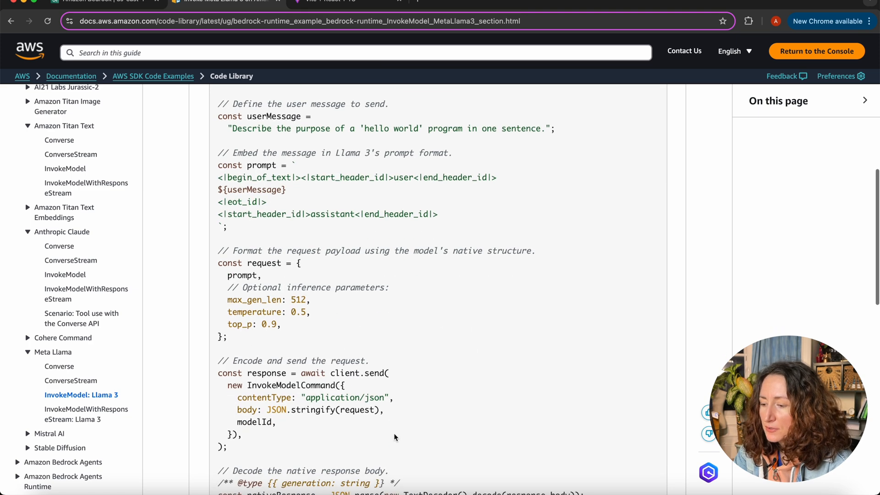
pyautogui.scroll(-3)
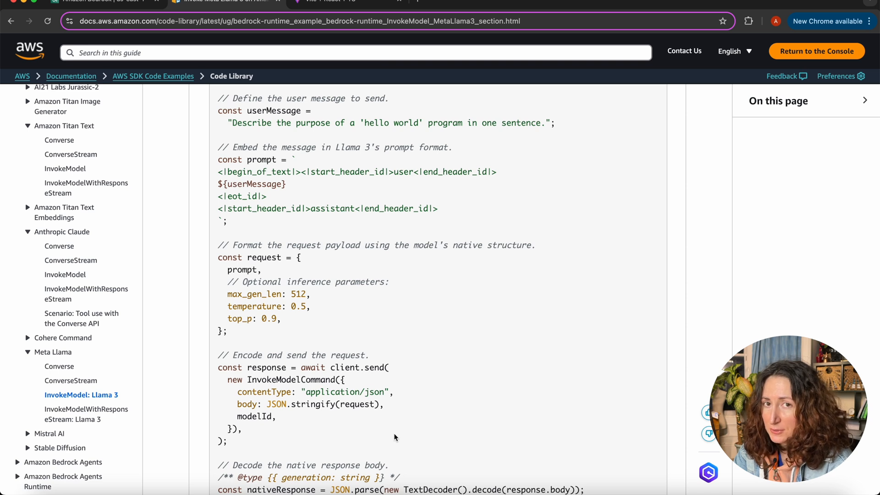
pyautogui.moveTo(500, 226)
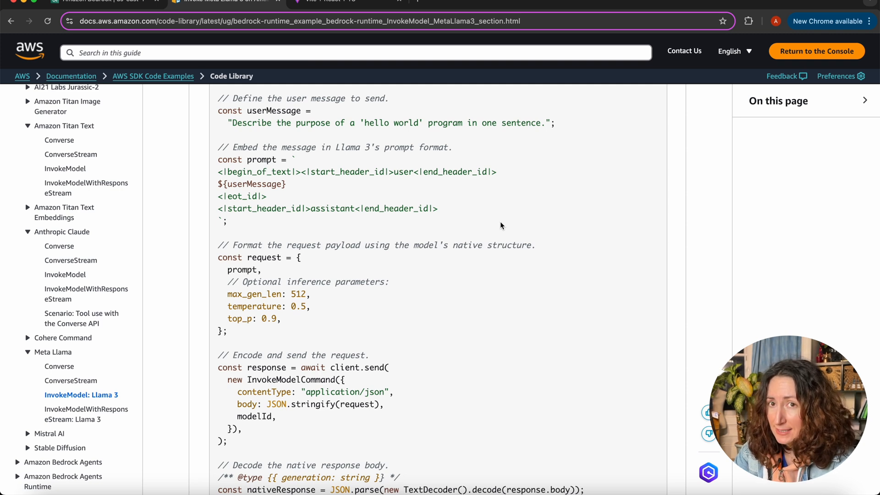
pyautogui.moveTo(498, 210)
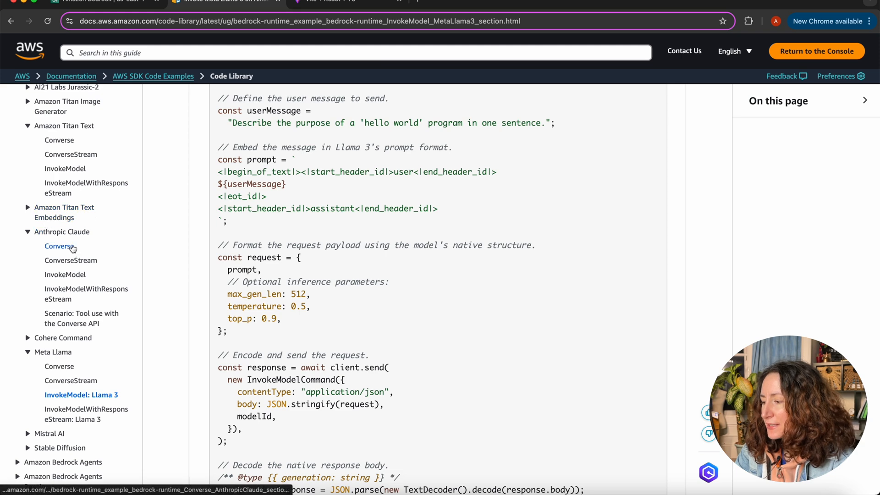
# View the Claude Converse example's ConverseCommand code (claude-3-haiku, maxTokens 512, temperature 0.5, topP 0.9)
pyautogui.click(59, 246)
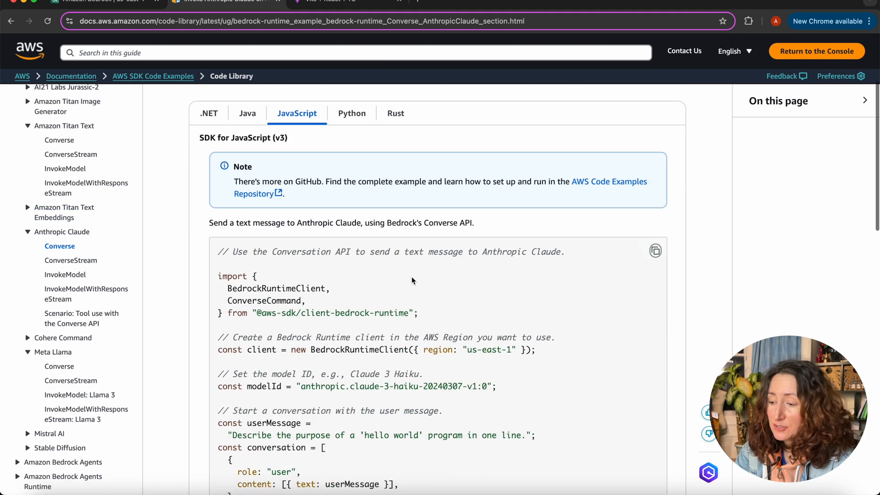
pyautogui.scroll(-3)
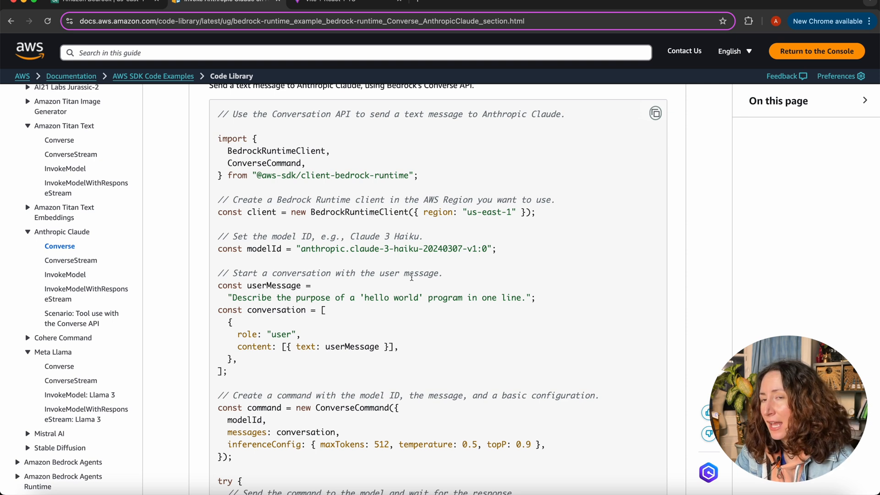
pyautogui.scroll(-3)
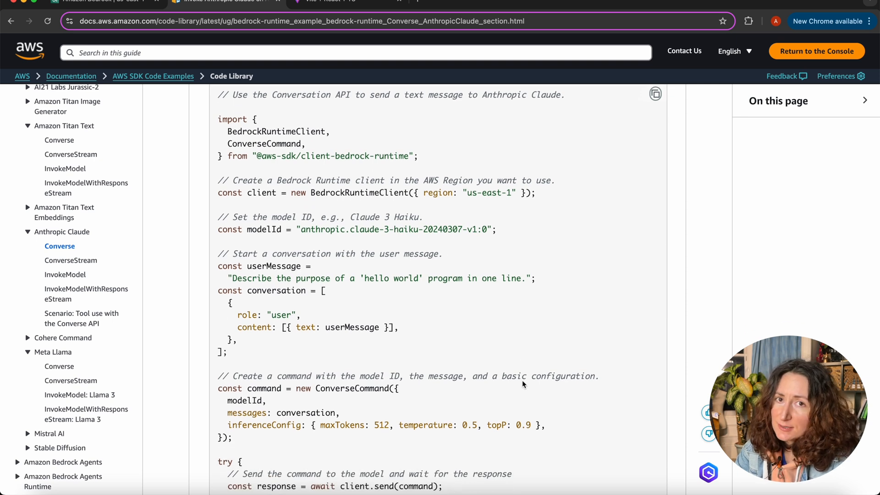
pyautogui.moveTo(352, 163)
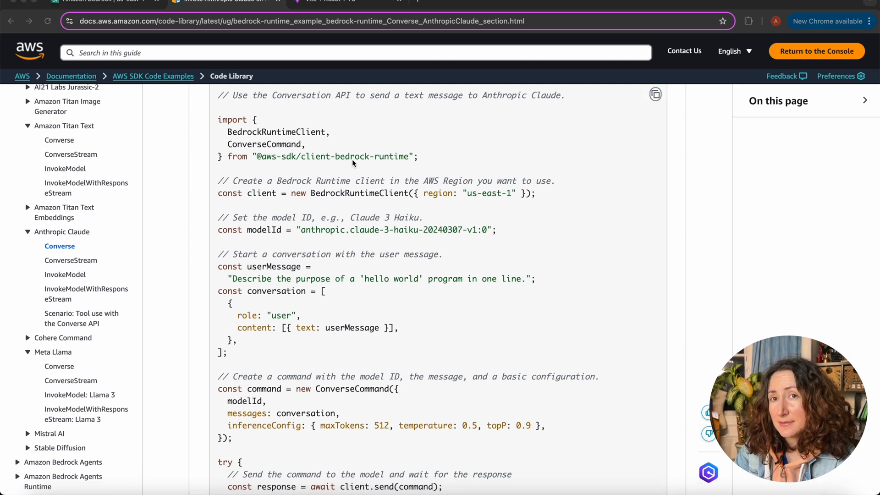
pyautogui.moveTo(435, 58)
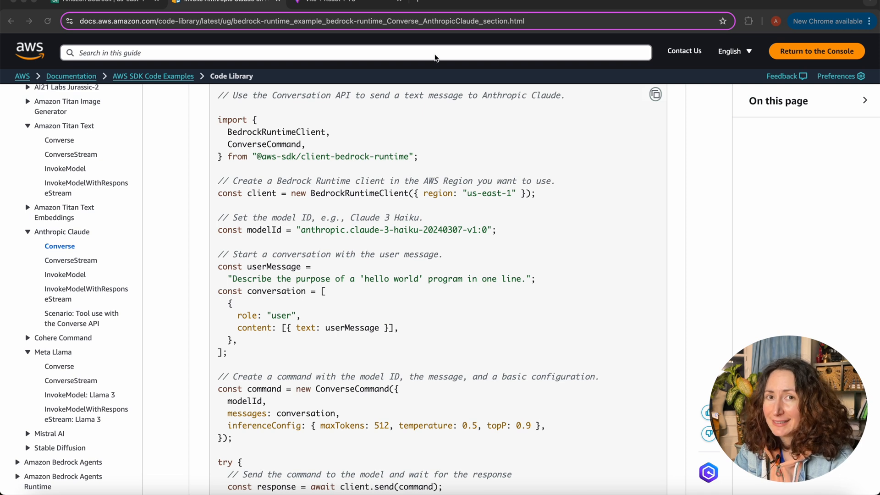